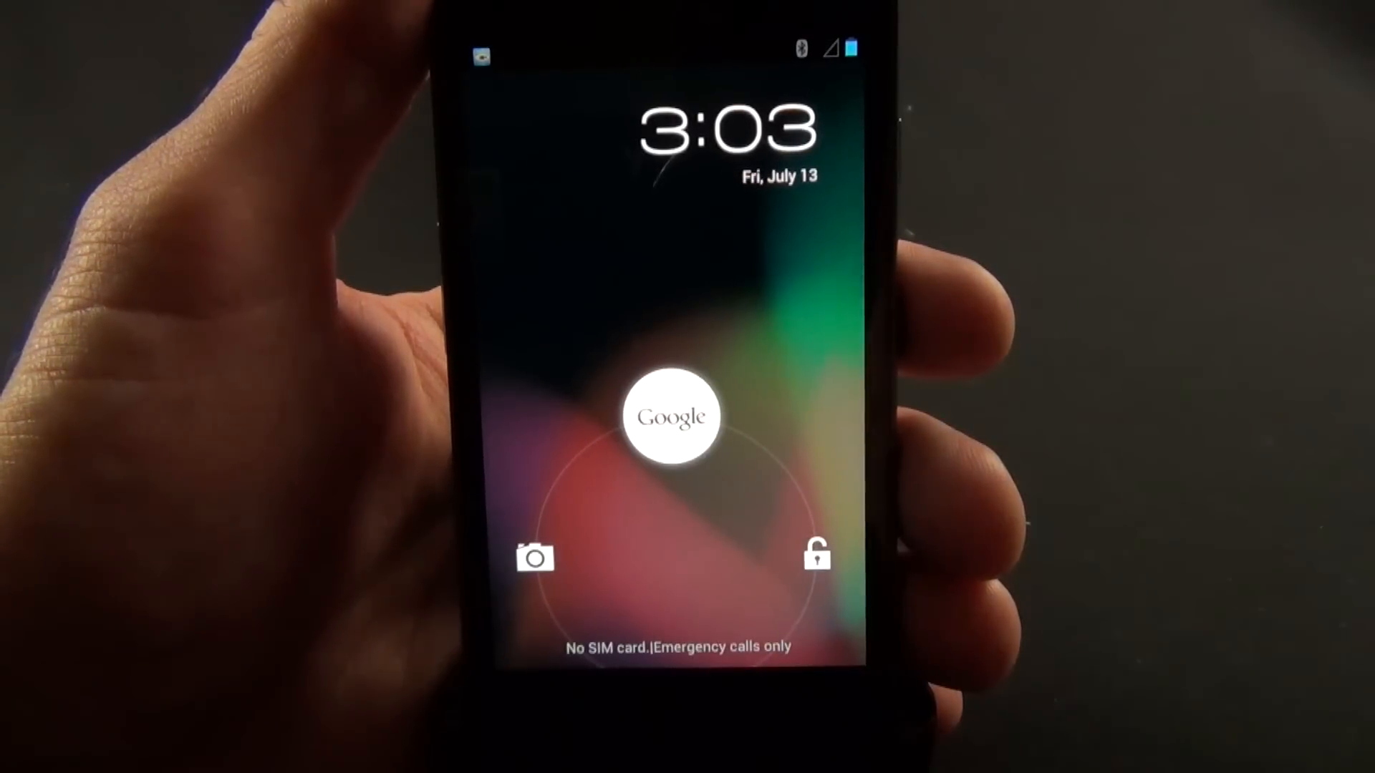
Step: Swipe up from the lock screen into Google Now and scroll to the Rochester Hills forecast
{"action": "left_click_drag", "start_coordinate": [673, 414], "coordinate": [672, 175]}
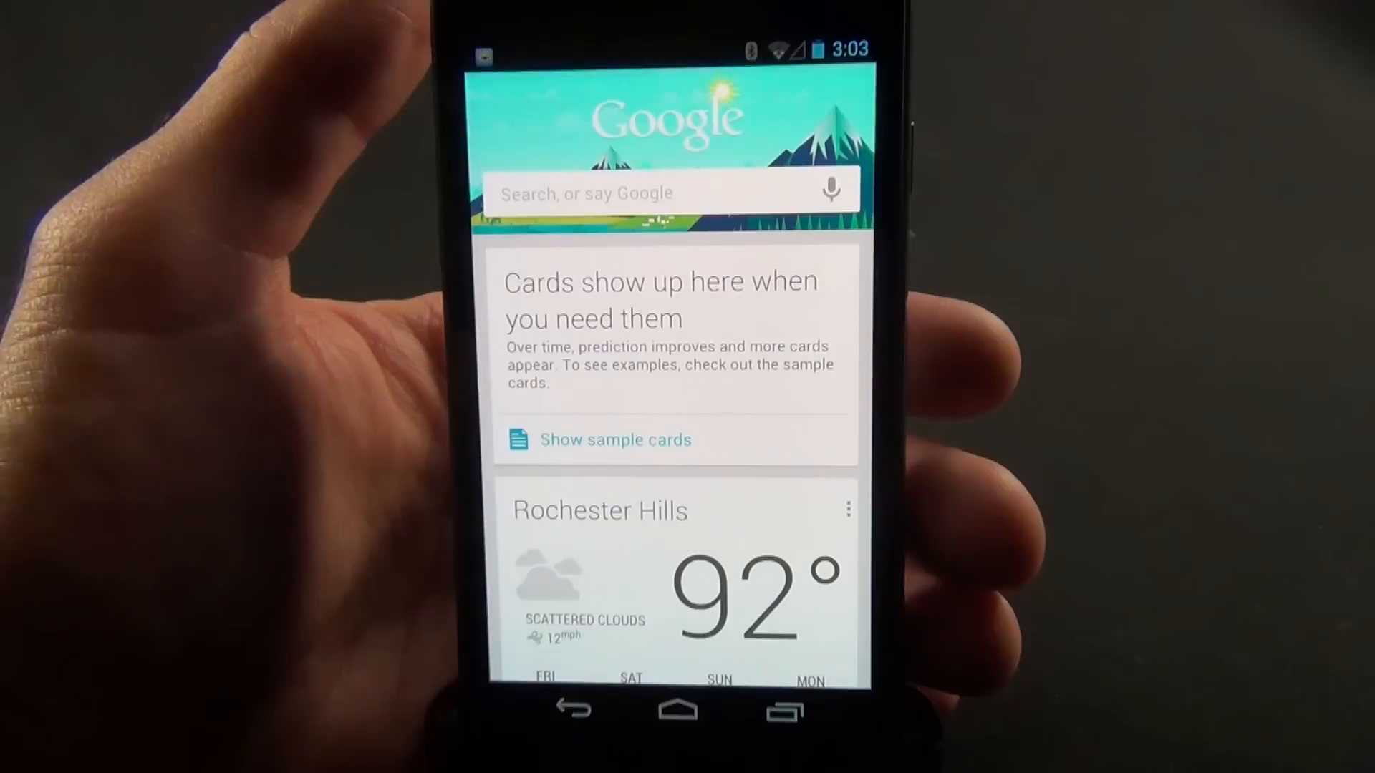
{"action": "scroll", "scroll_direction": "down", "scroll_amount": 3}
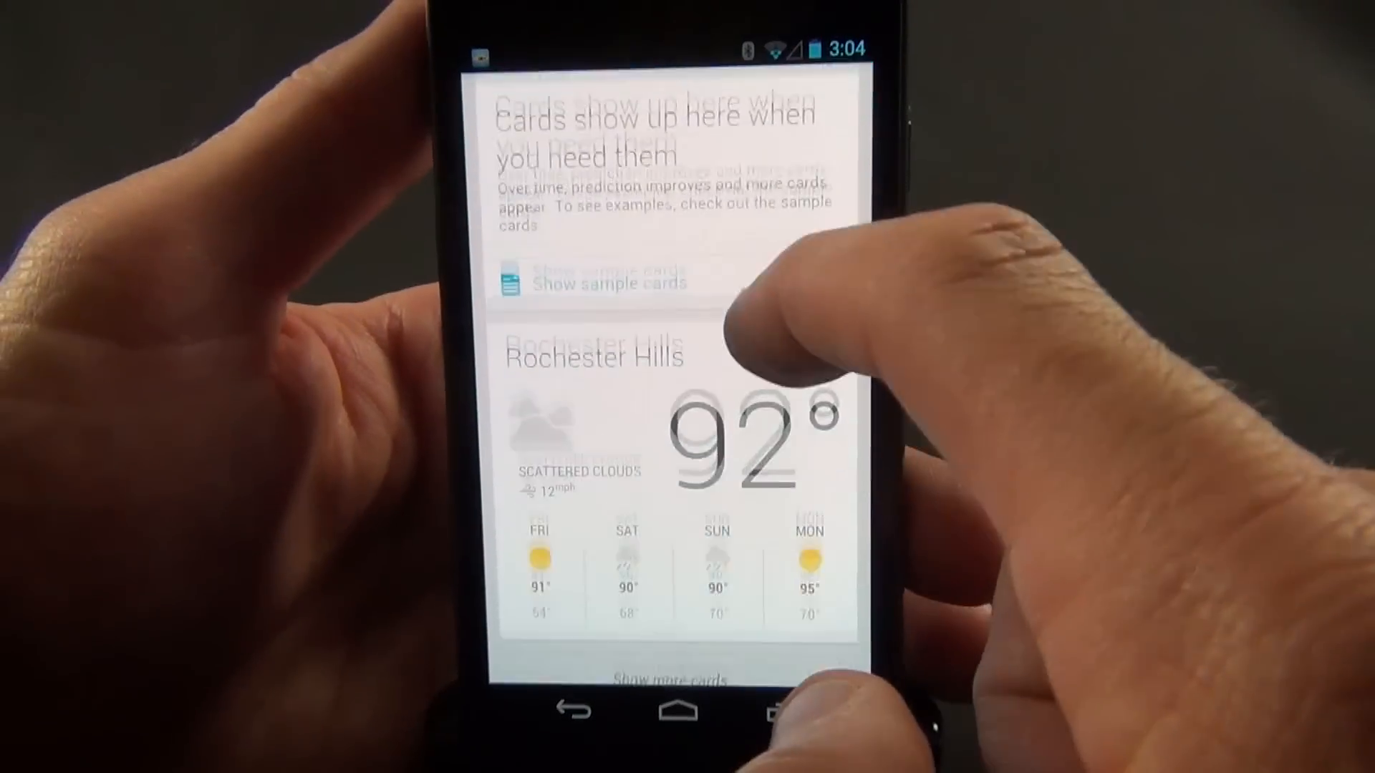
{"action": "scroll", "scroll_direction": "down", "scroll_amount": 3}
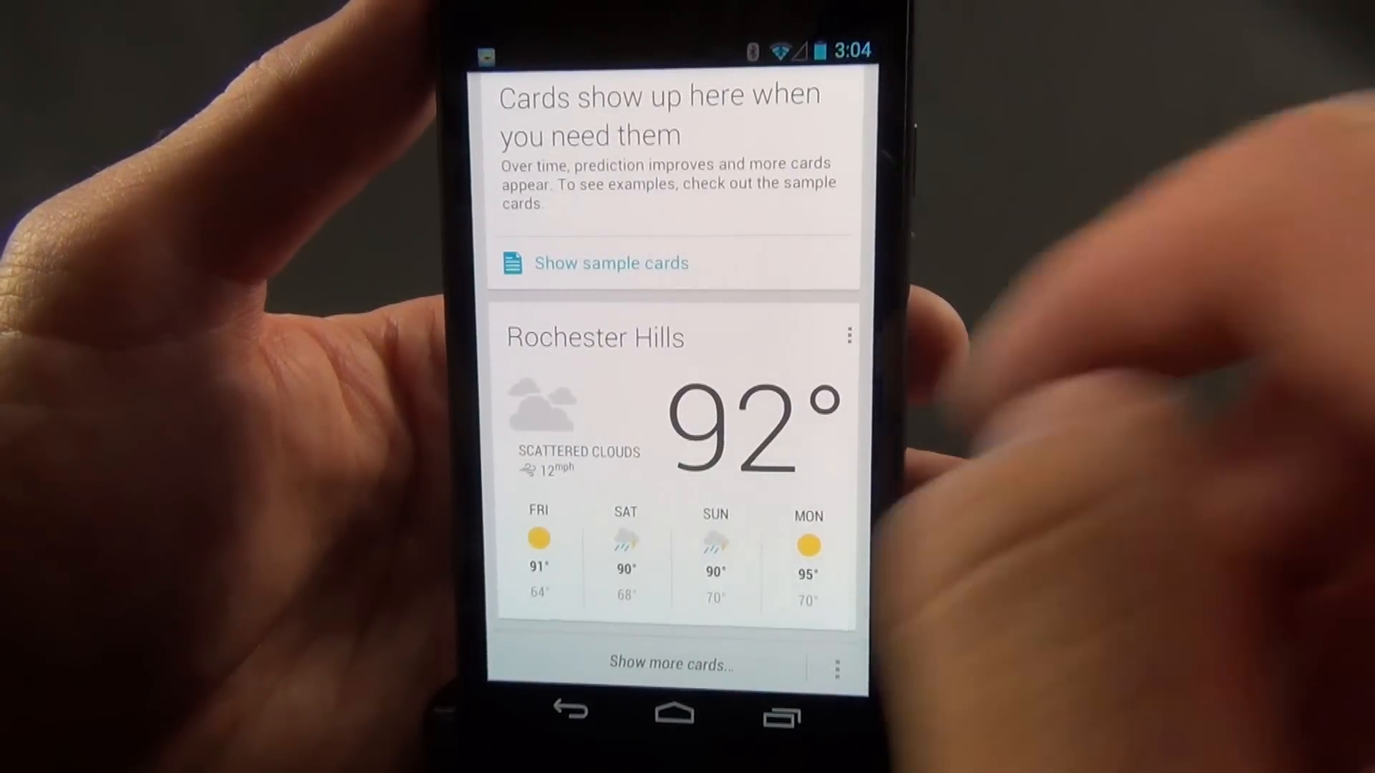
Step: Open the Rochester Hills weather card's overflow menu and choose Settings
{"action": "left_click", "coordinate": [847, 336]}
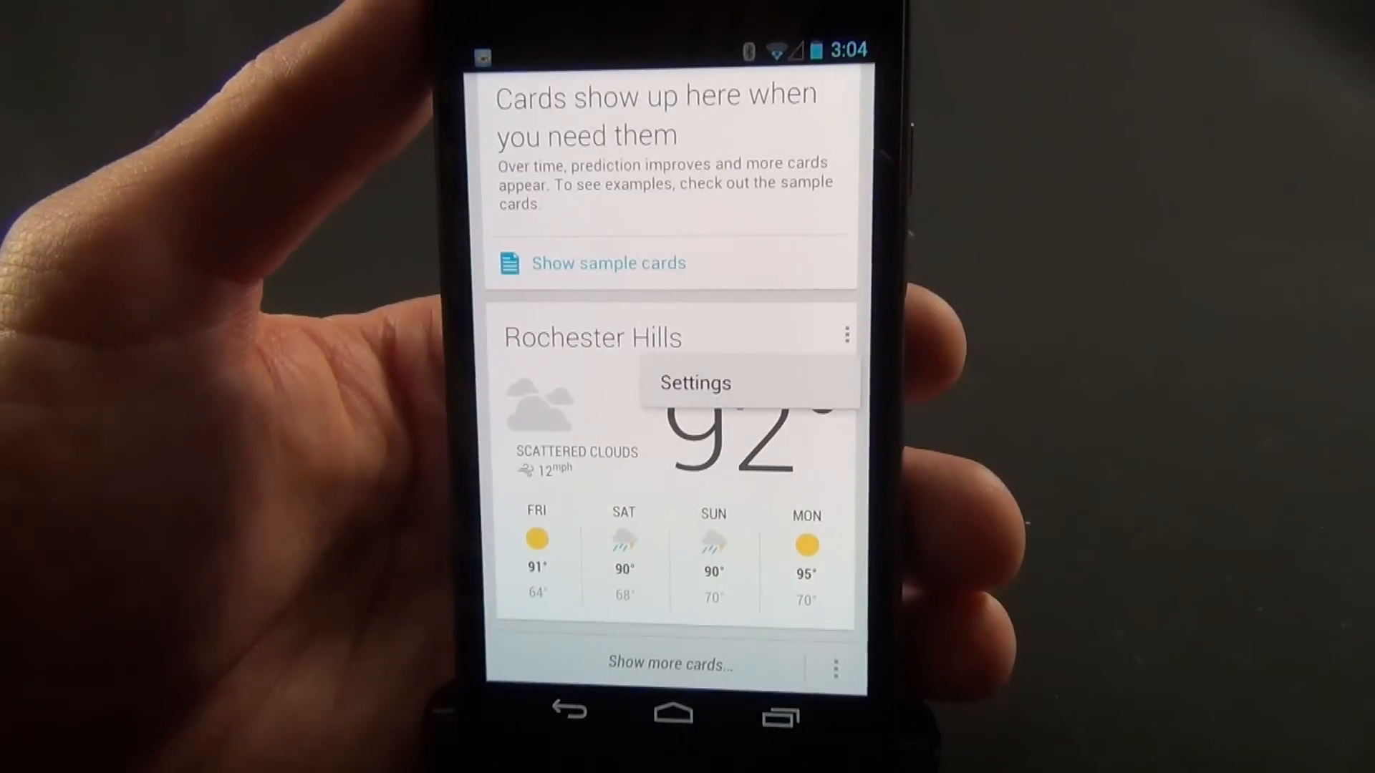
{"action": "left_click", "coordinate": [694, 383]}
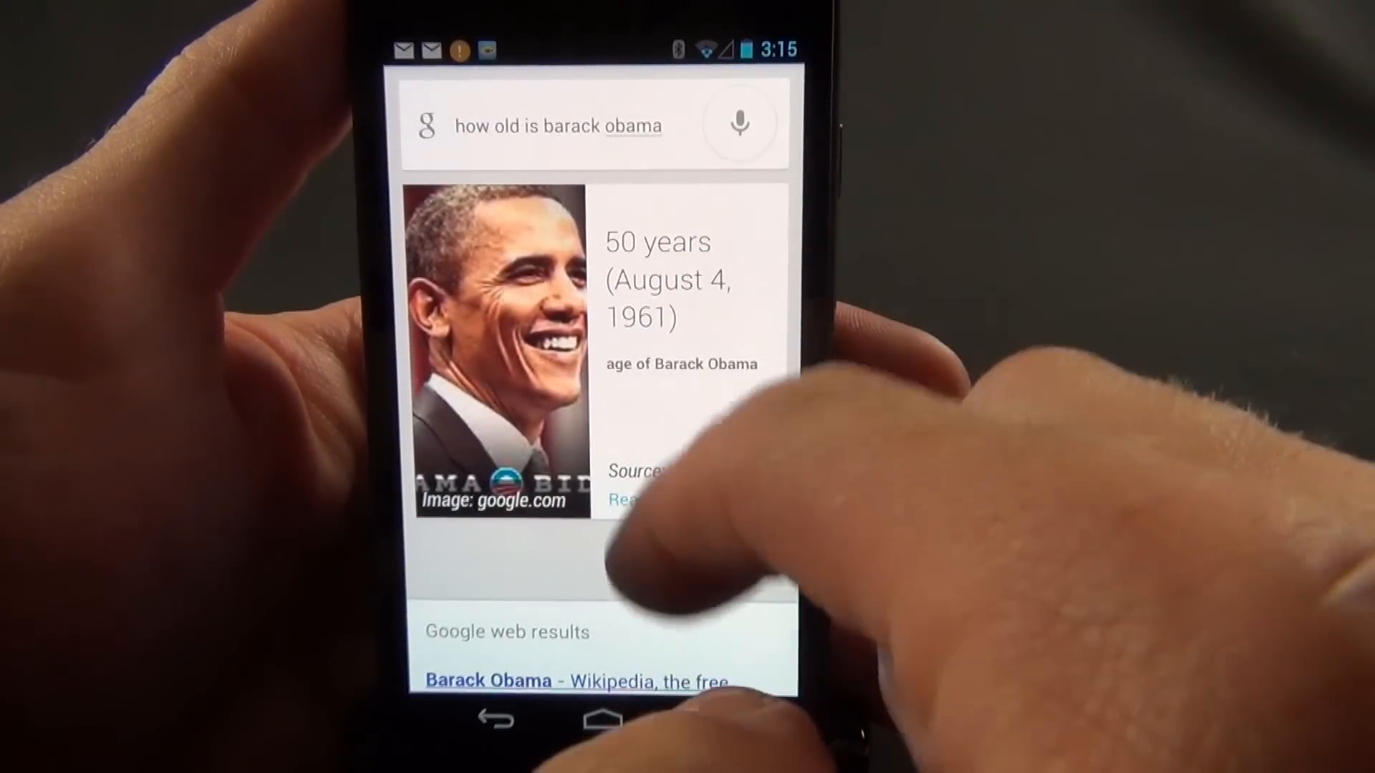
Step: Scroll the age results, then voice-search directions to the nearest Lincoln dealership
{"action": "scroll", "scroll_direction": "down", "scroll_amount": 3}
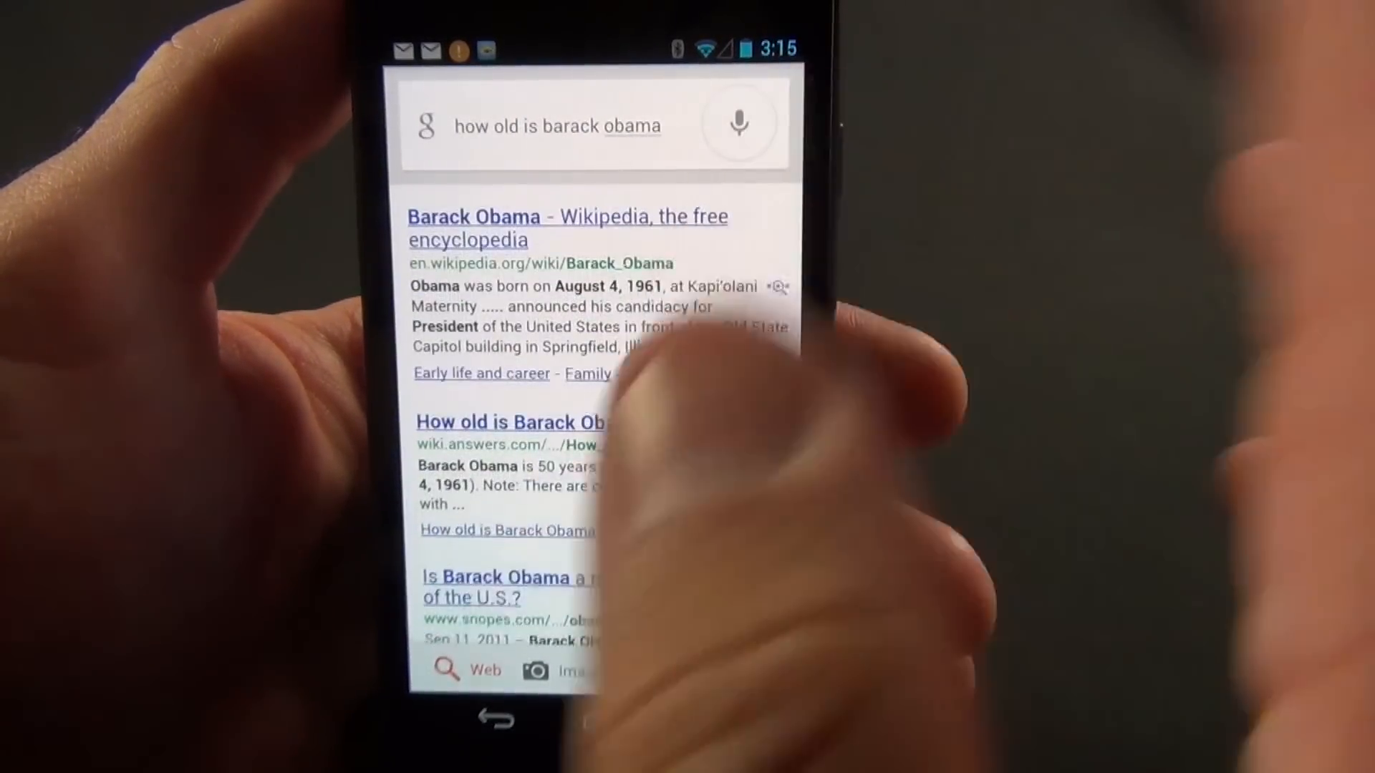
{"action": "left_click", "coordinate": [740, 124]}
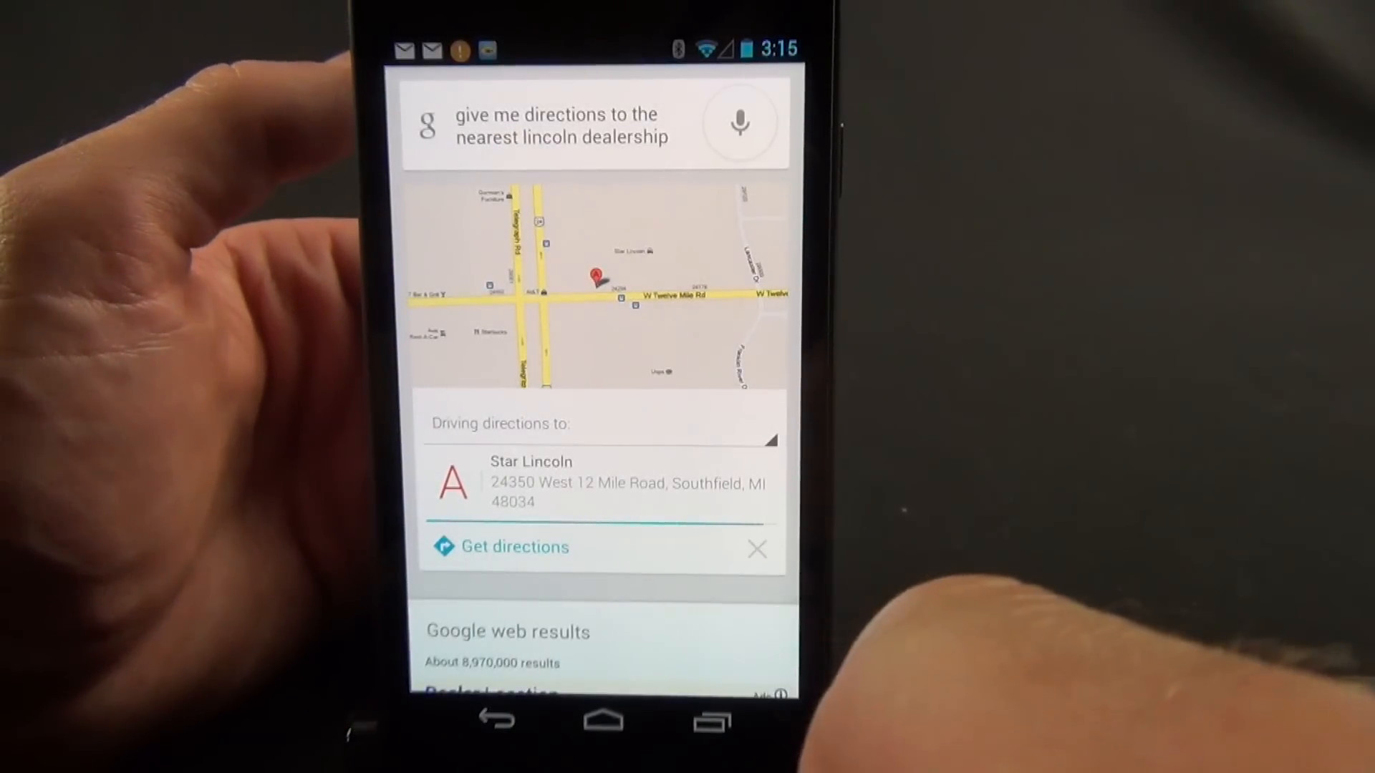
{"action": "left_click", "coordinate": [515, 547]}
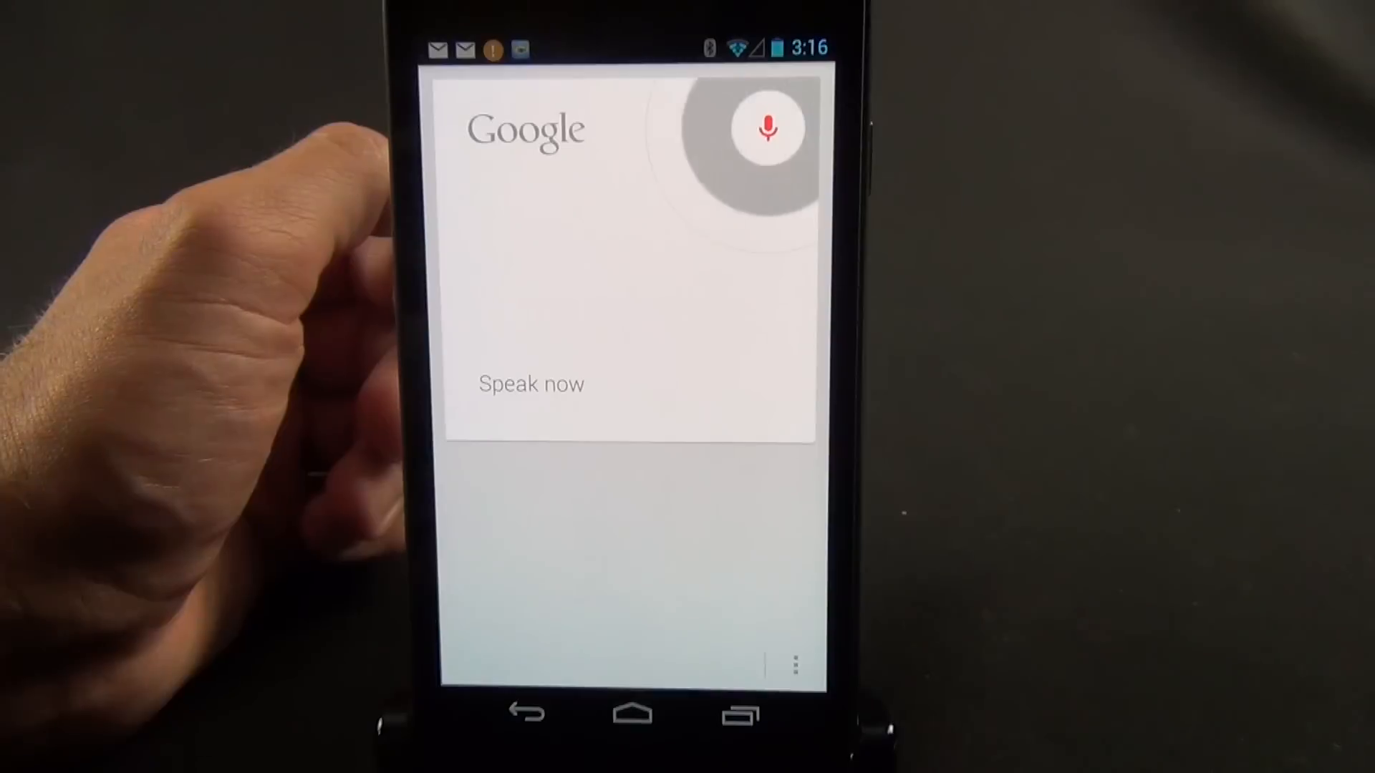
Step: Voice-ask when Aliens came out (July 18, 1986), then start another voice search
{"action": "left_click", "coordinate": [766, 128]}
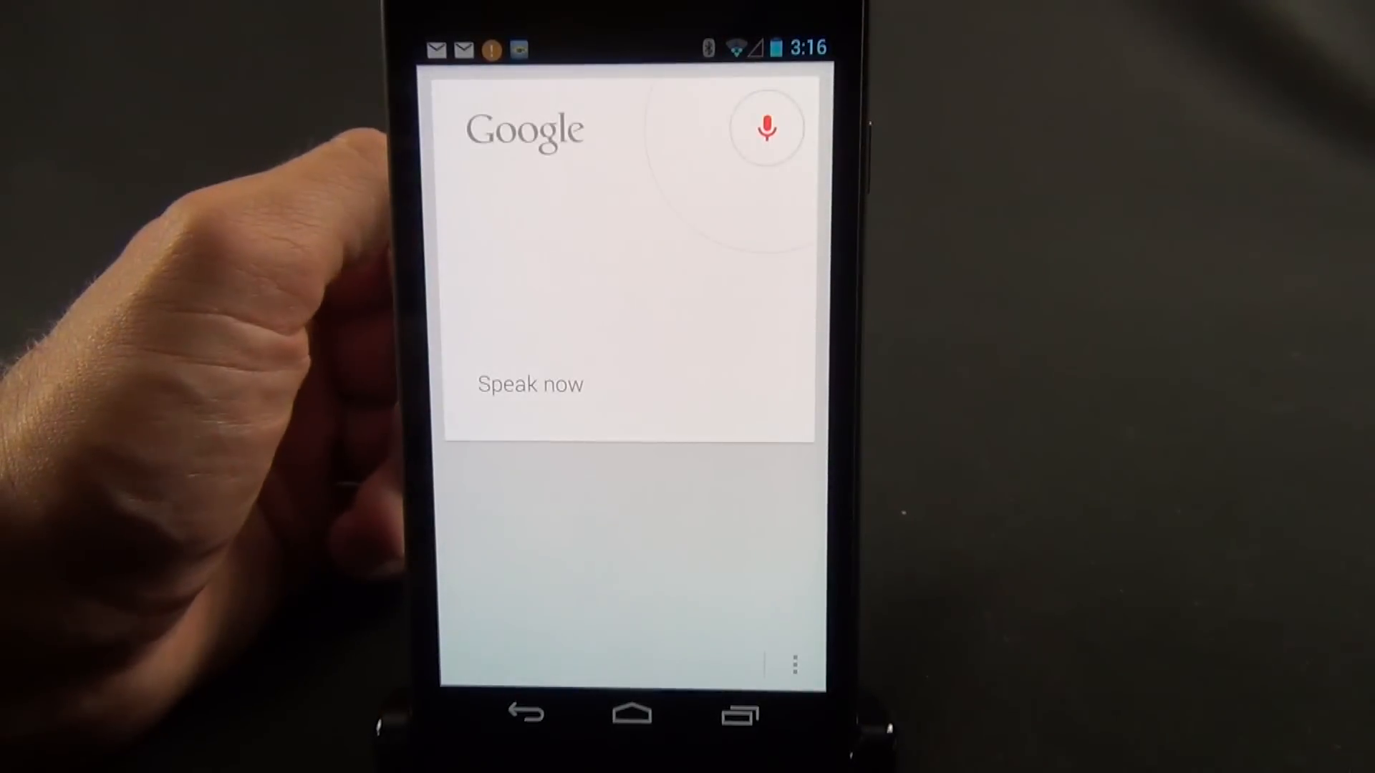
{"action": "left_click", "coordinate": [766, 128]}
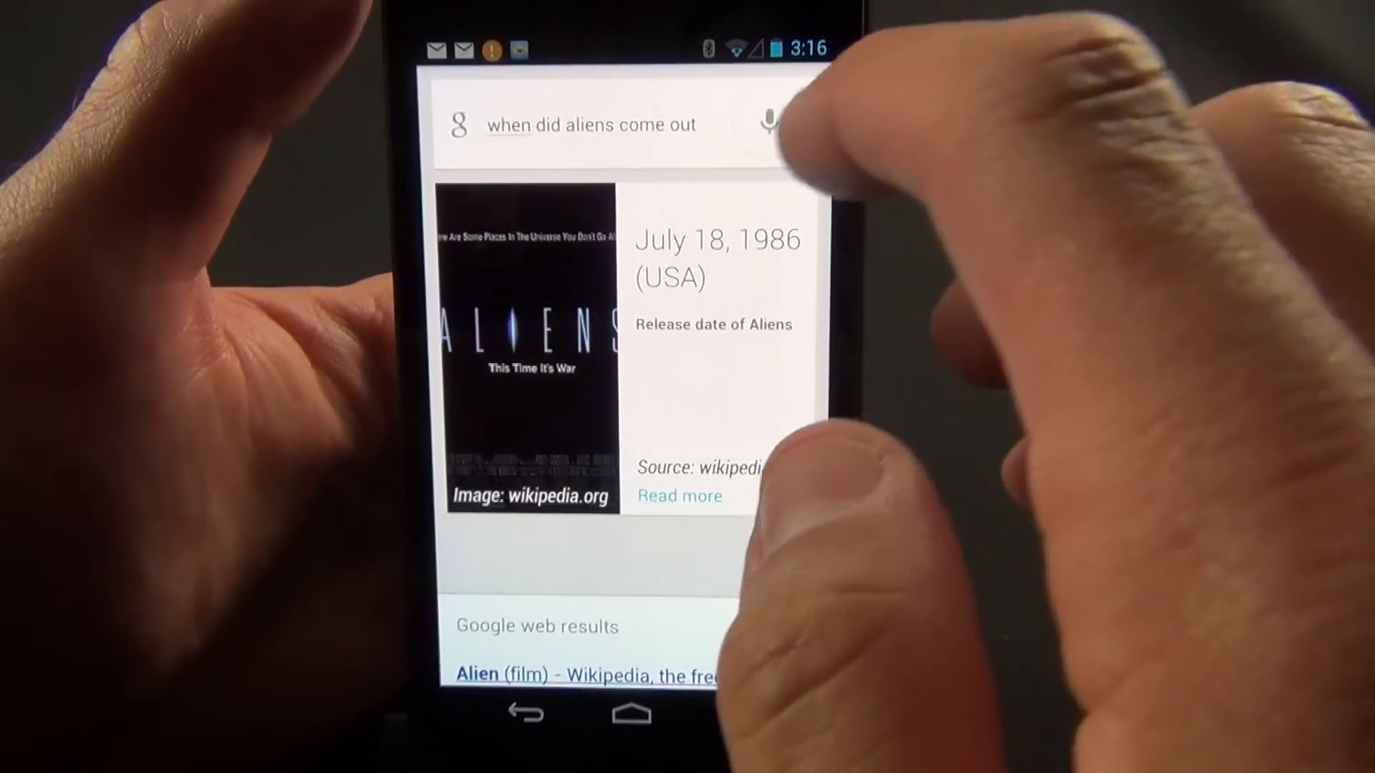
{"action": "left_click", "coordinate": [767, 123]}
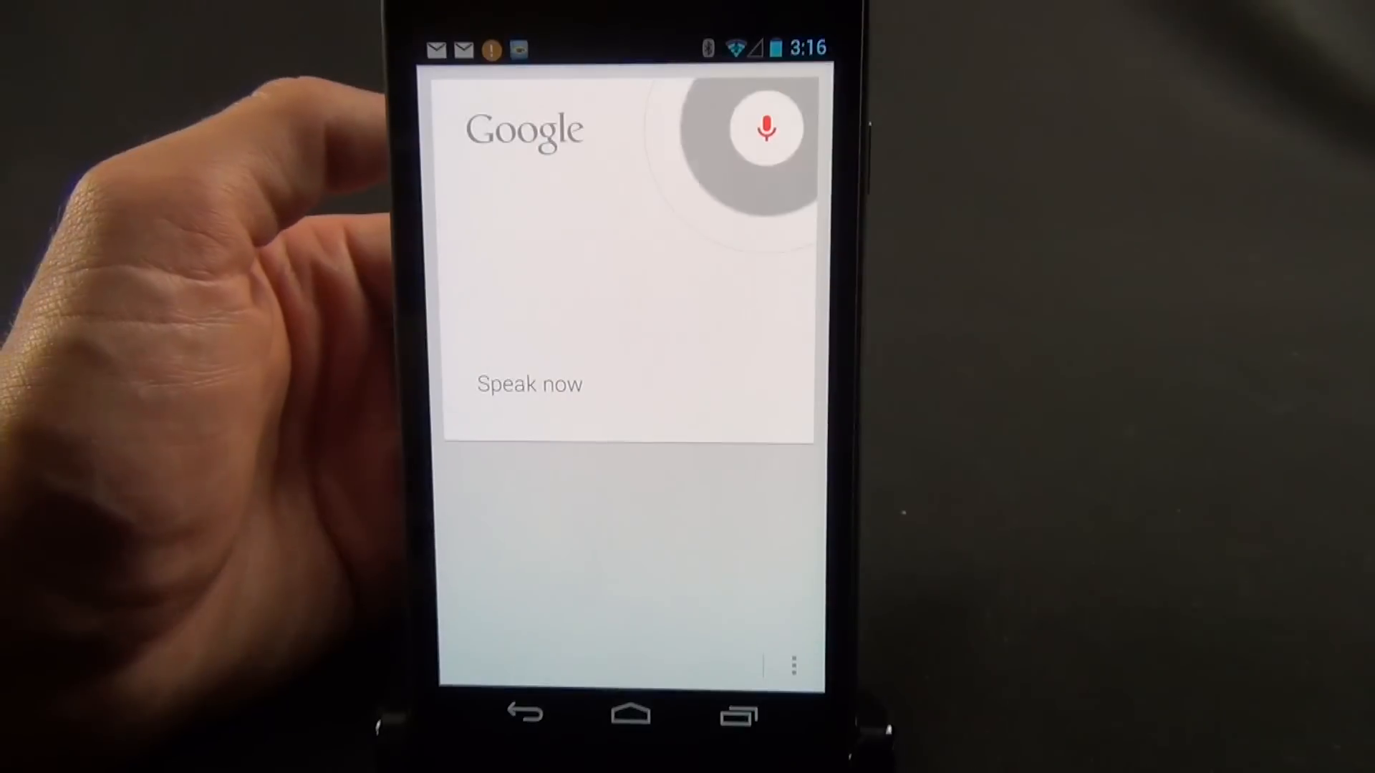
{"action": "left_click", "coordinate": [766, 128]}
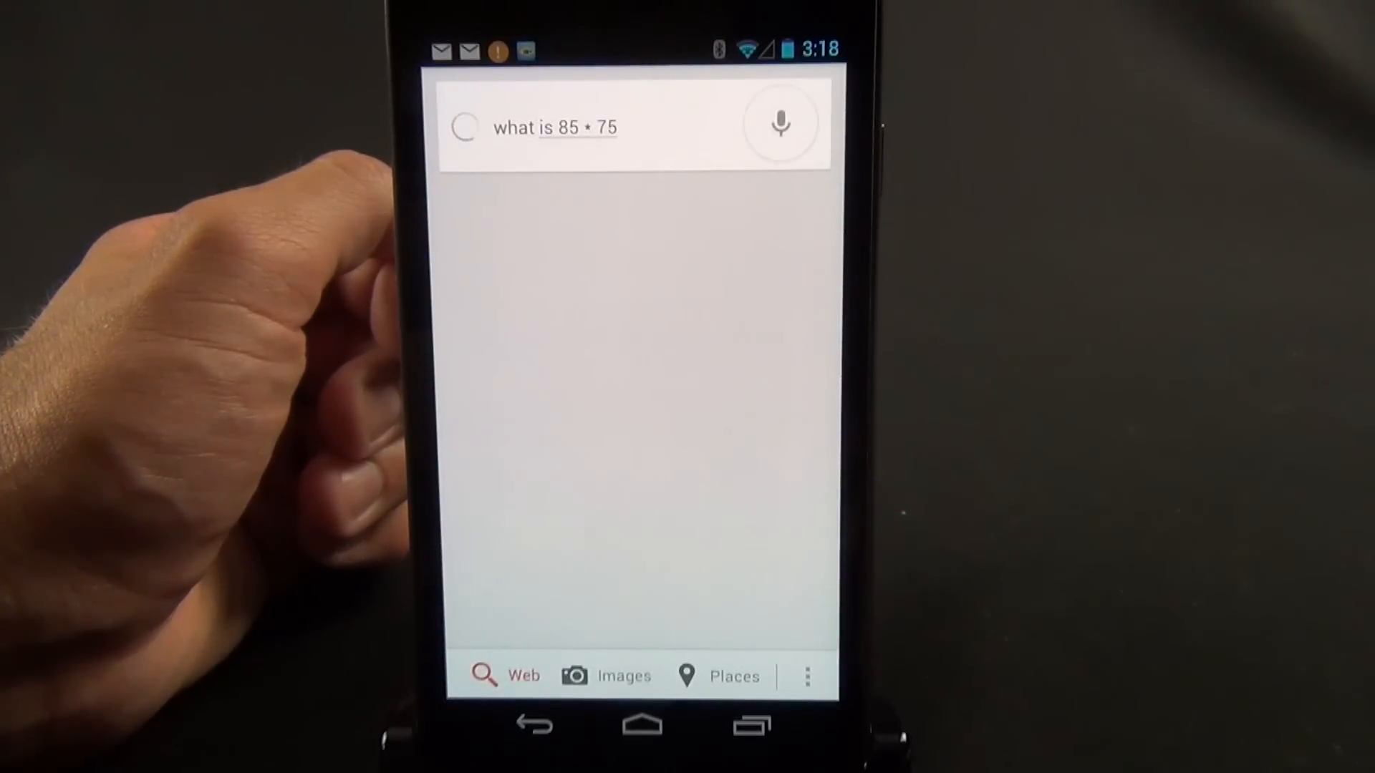
Step: Submit the spoken question 'what is 85 times 75'
{"action": "key", "text": "Enter"}
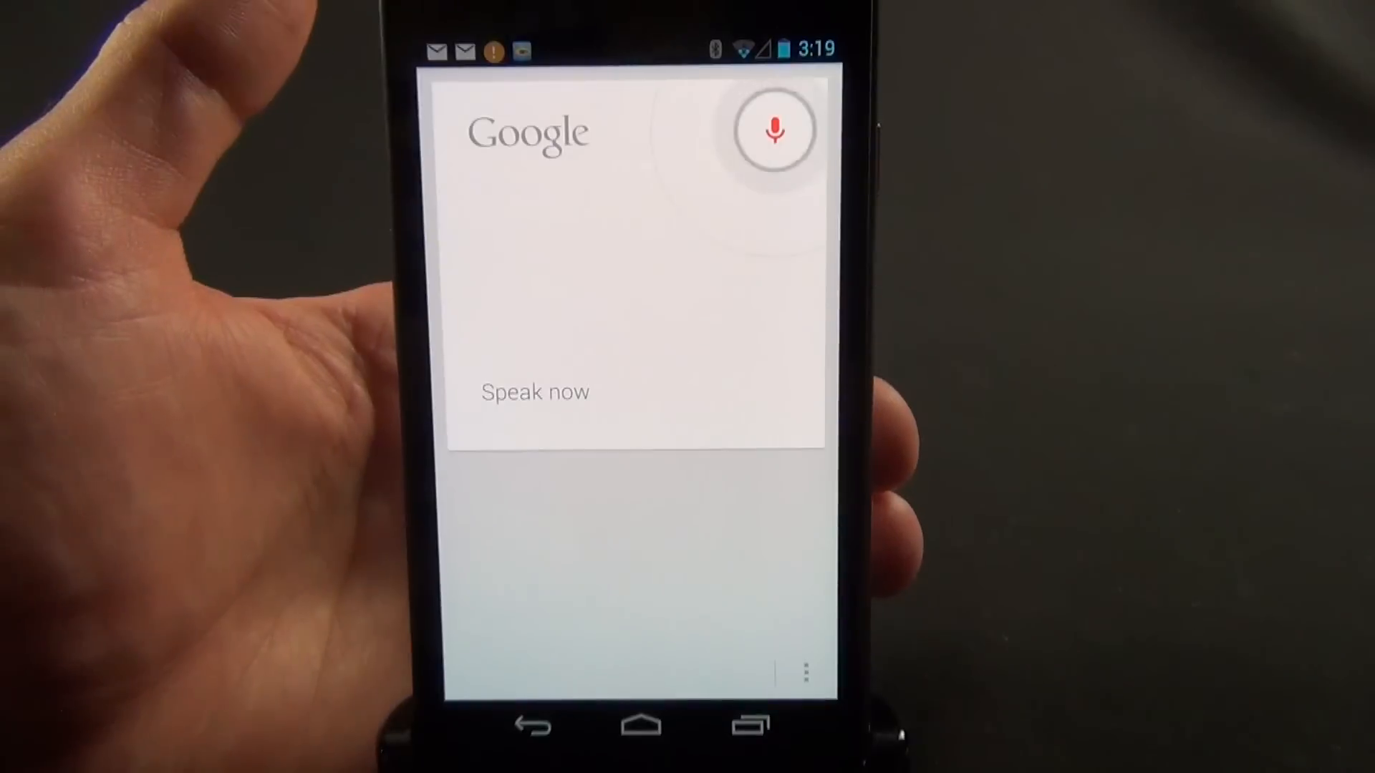
Step: Speak two more voice queries and return to the main Google Now cards
{"action": "left_click", "coordinate": [775, 130]}
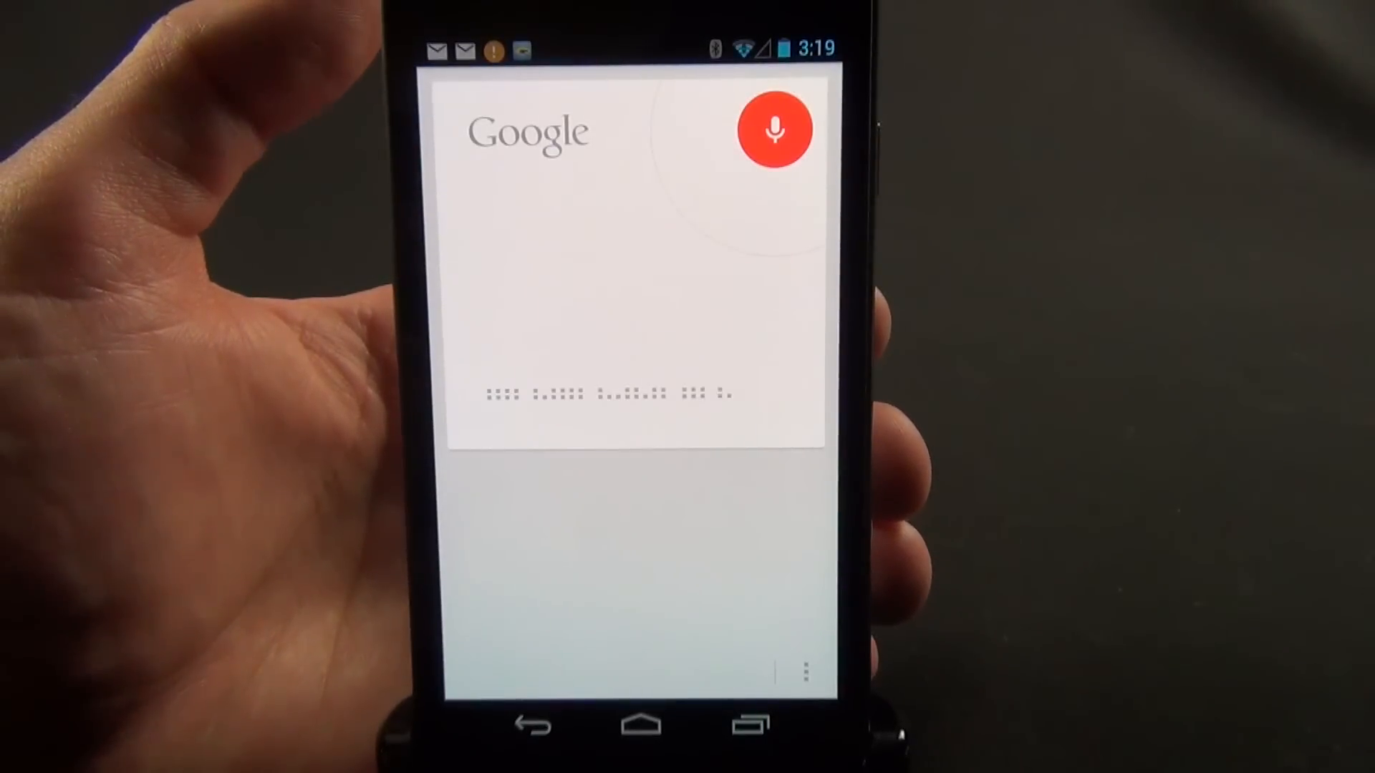
{"action": "left_click", "coordinate": [775, 130]}
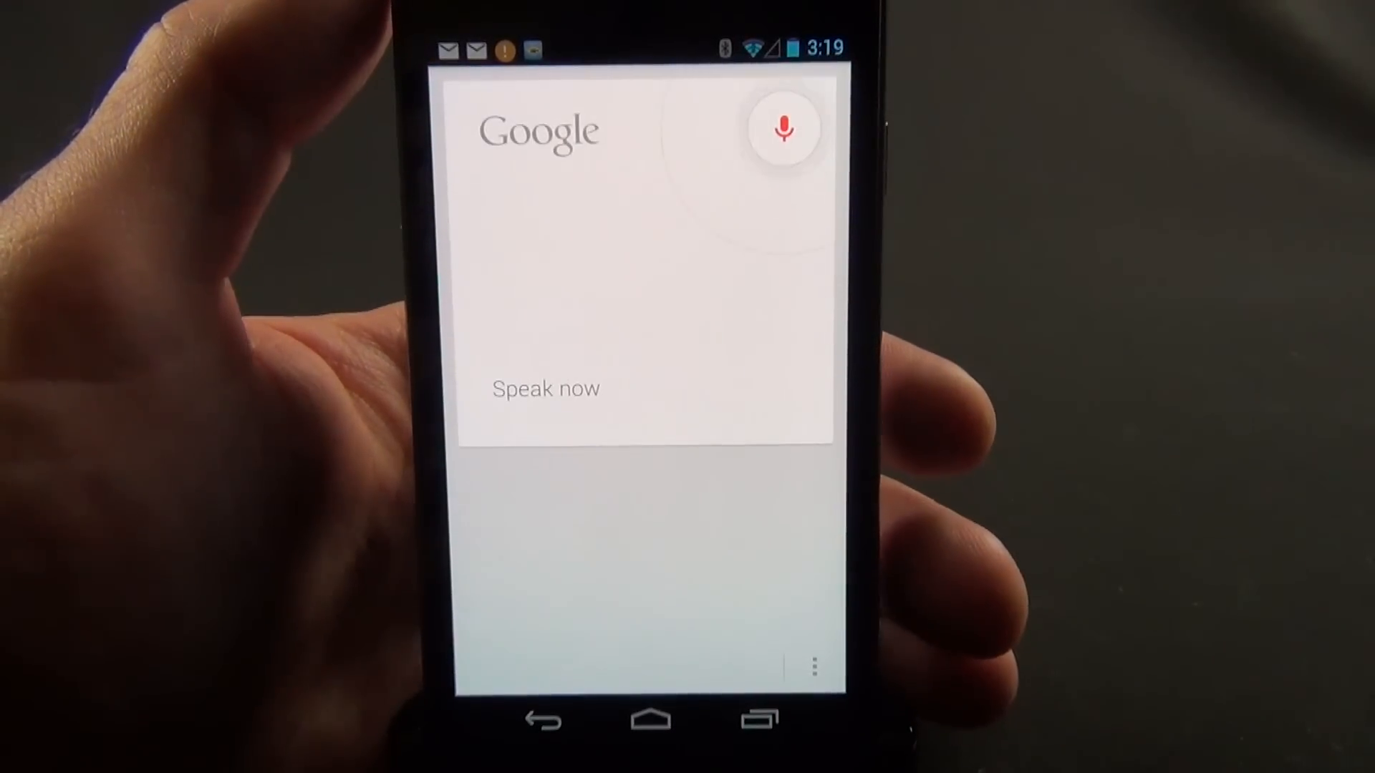
{"action": "left_click", "coordinate": [782, 129]}
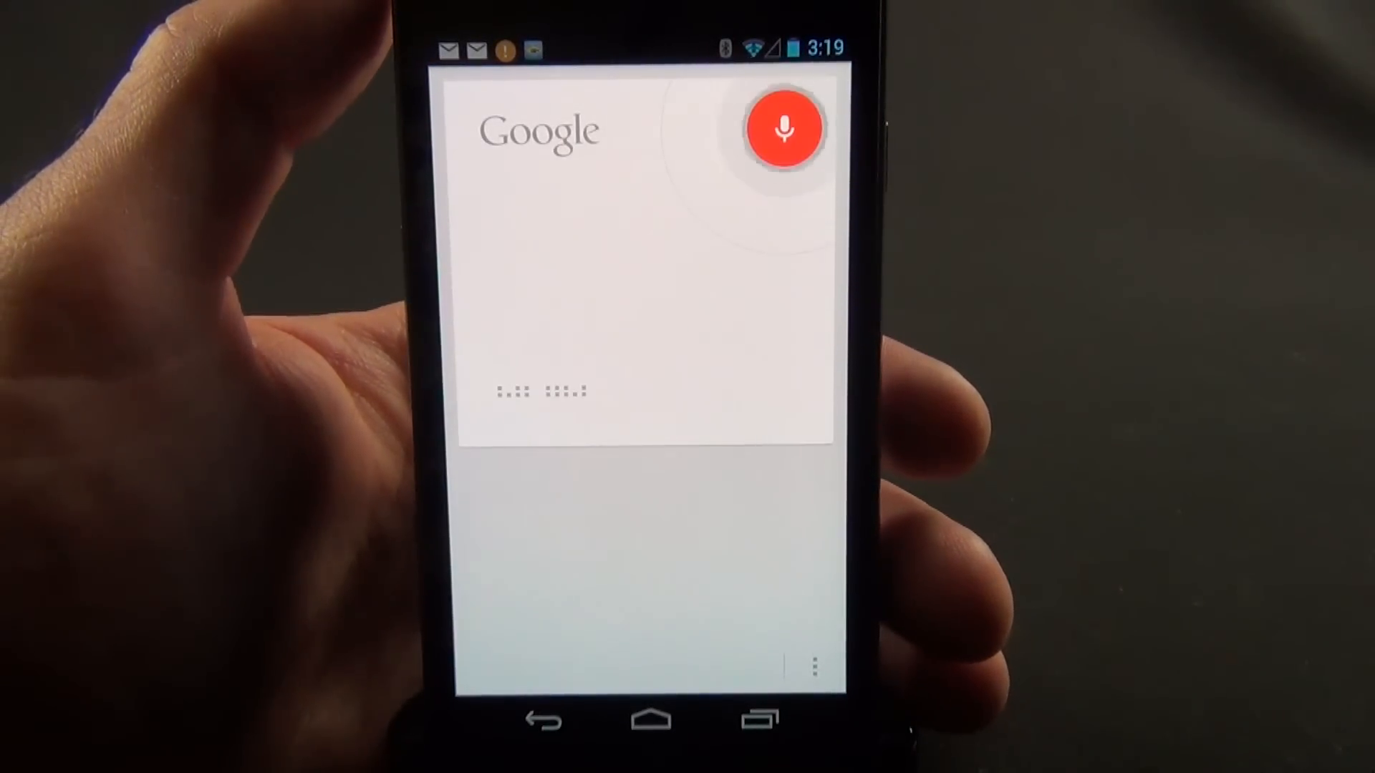
{"action": "left_click", "coordinate": [783, 128]}
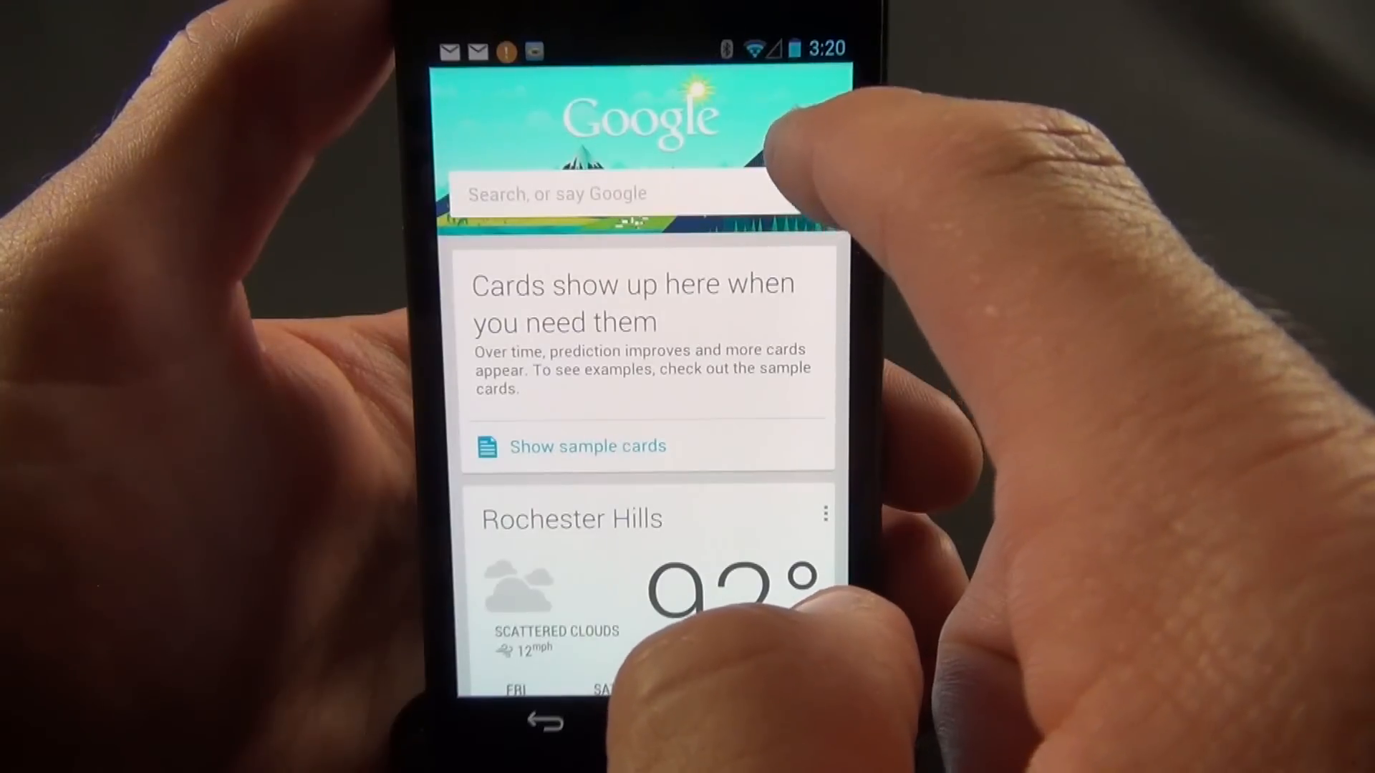
Step: Run one more voice search from the cards screen, then go to the home screen
{"action": "left_click", "coordinate": [787, 128]}
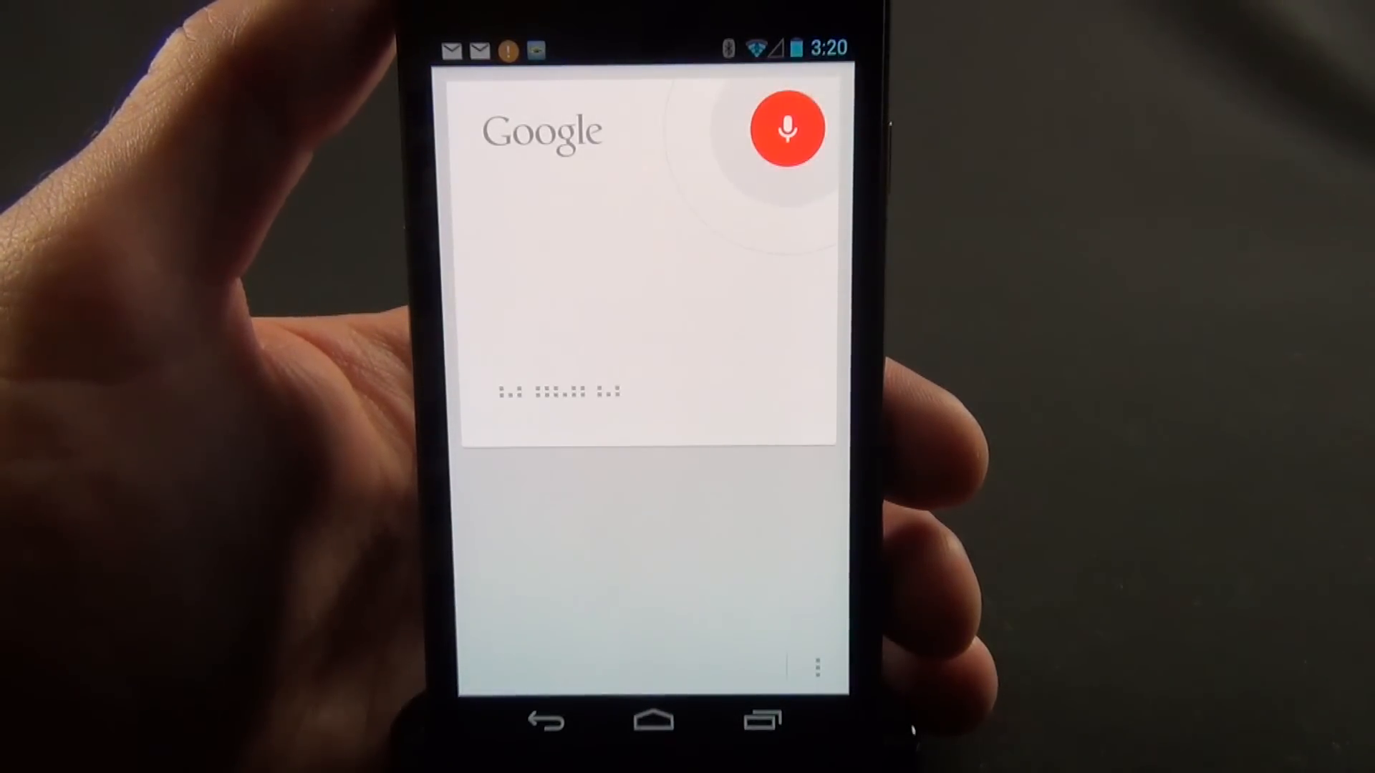
{"action": "left_click", "coordinate": [786, 129]}
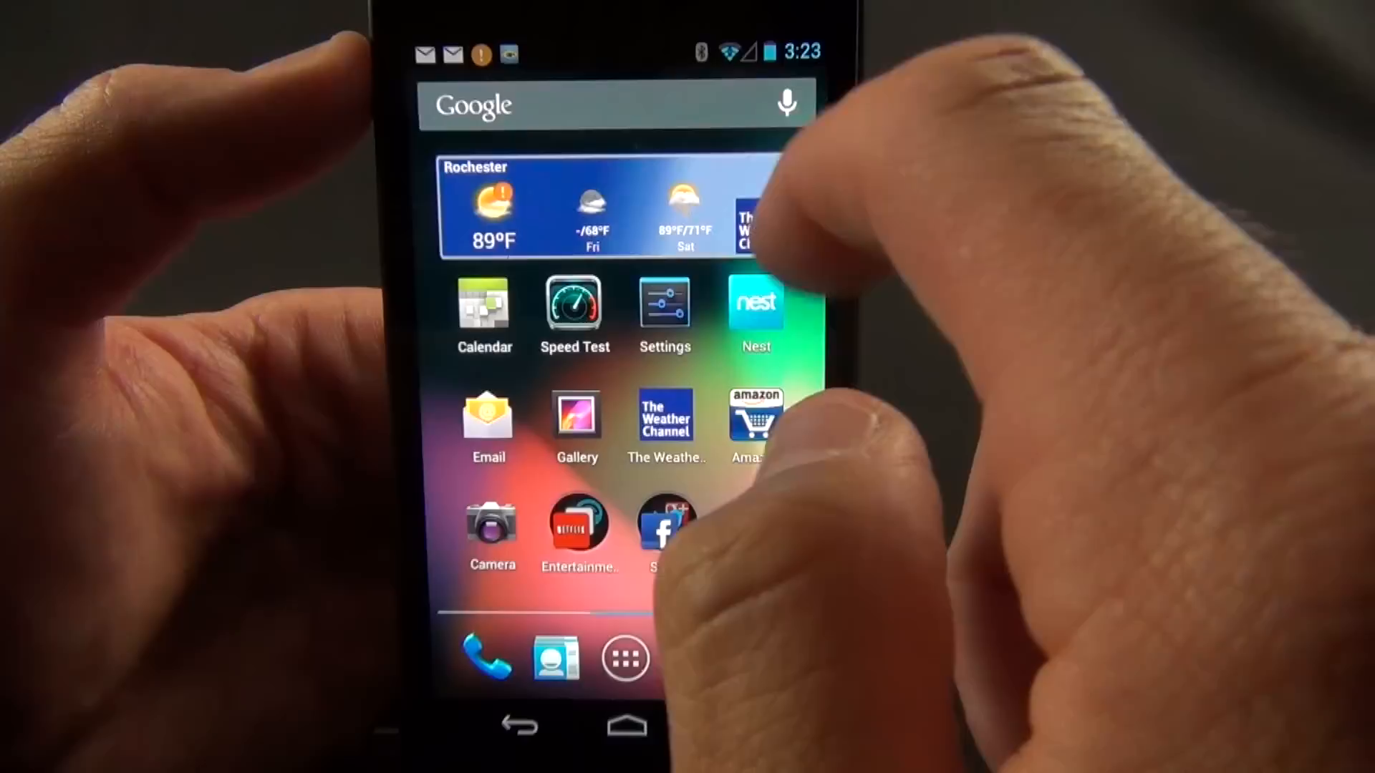
Step: Open Google search from the home-screen widget, showing its Google Now cards introduction
{"action": "left_click", "coordinate": [787, 102]}
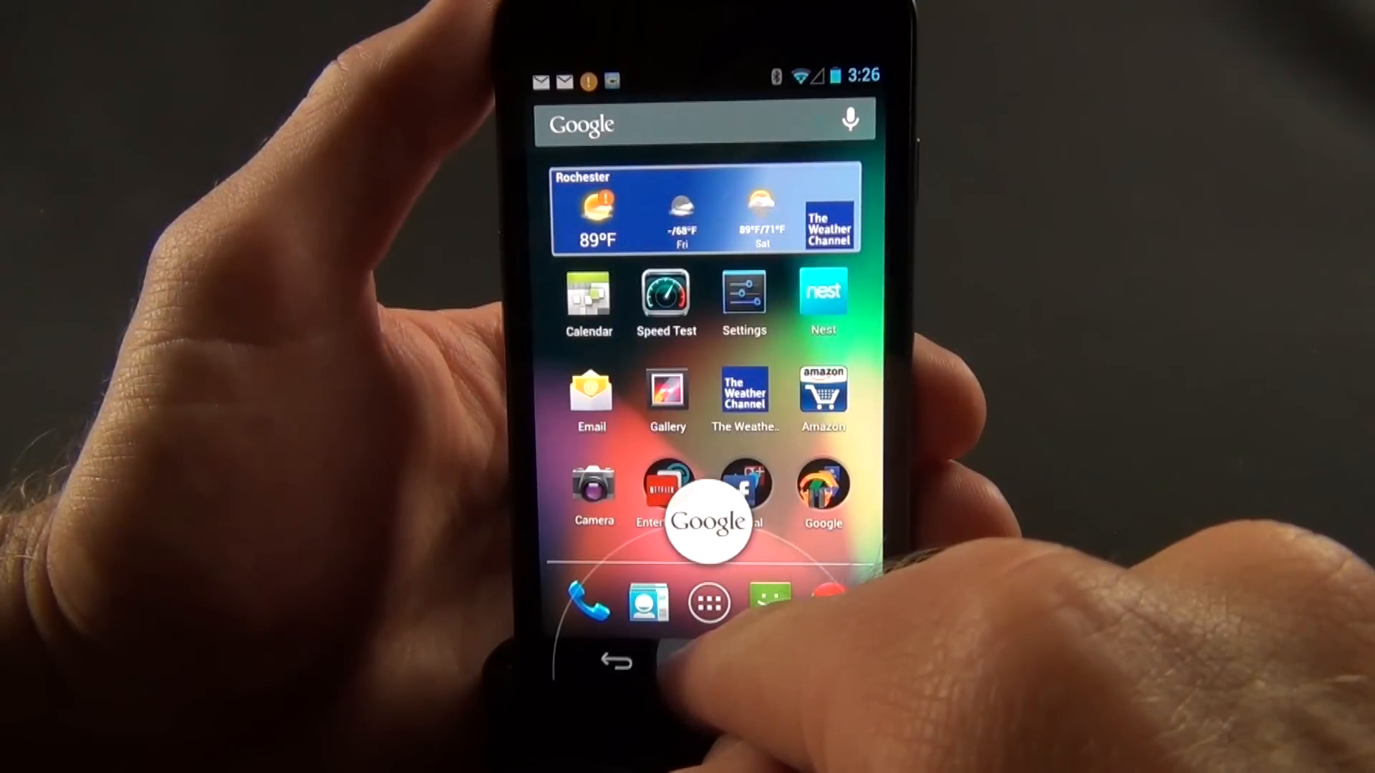
{"action": "left_click", "coordinate": [707, 522]}
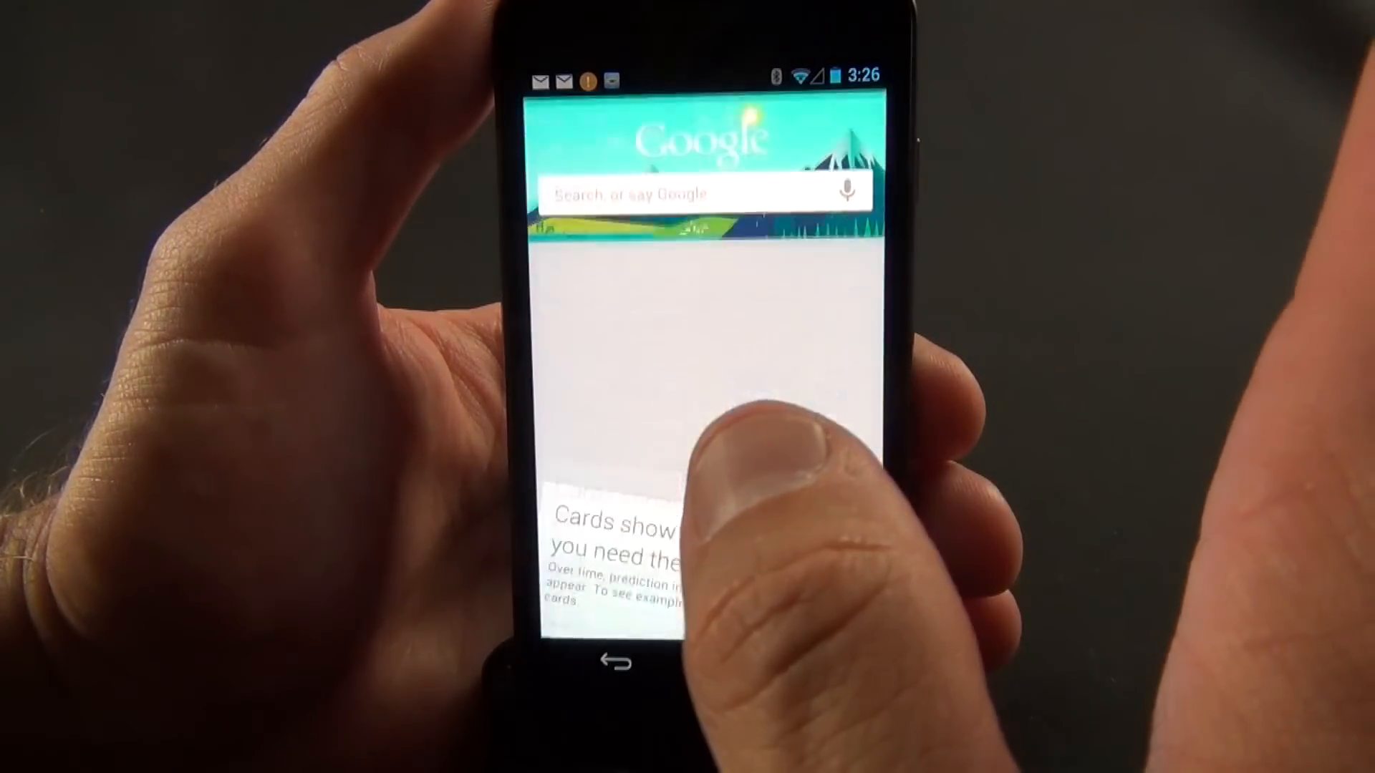
{"action": "left_click", "coordinate": [619, 660]}
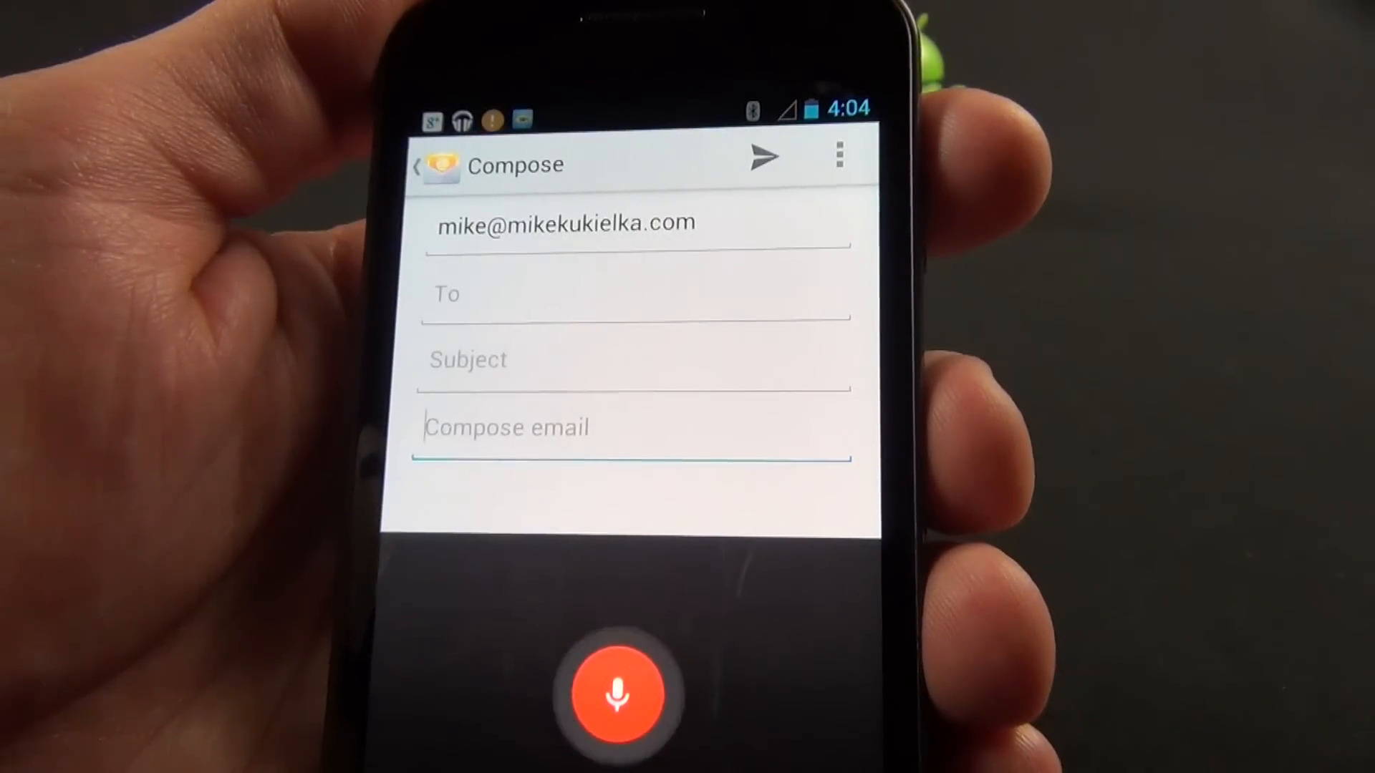
Step: Dictate 'This is a test of voice dictation on android without internet' into the body, then clear it
{"action": "type", "text": "This is a test of voice dictation on android without internet"}
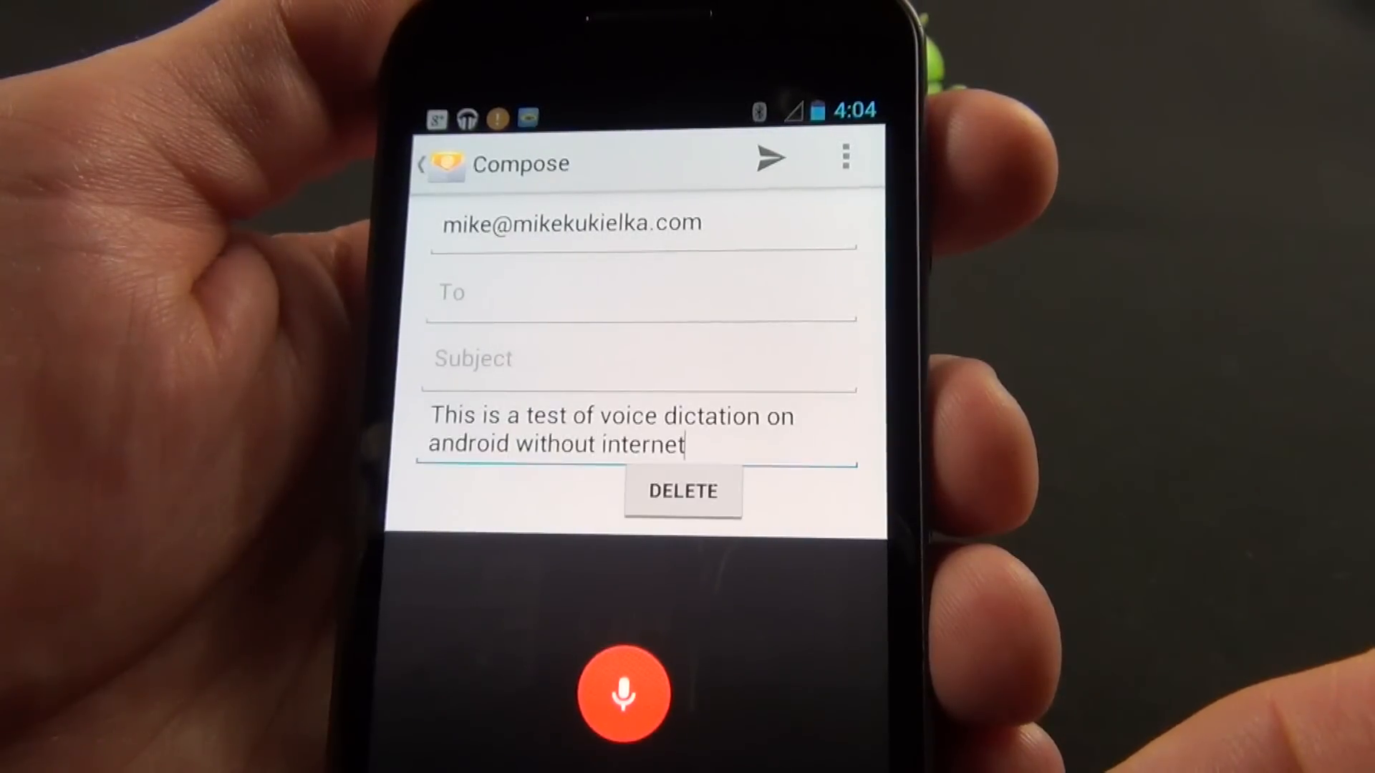
{"action": "left_click", "coordinate": [683, 489]}
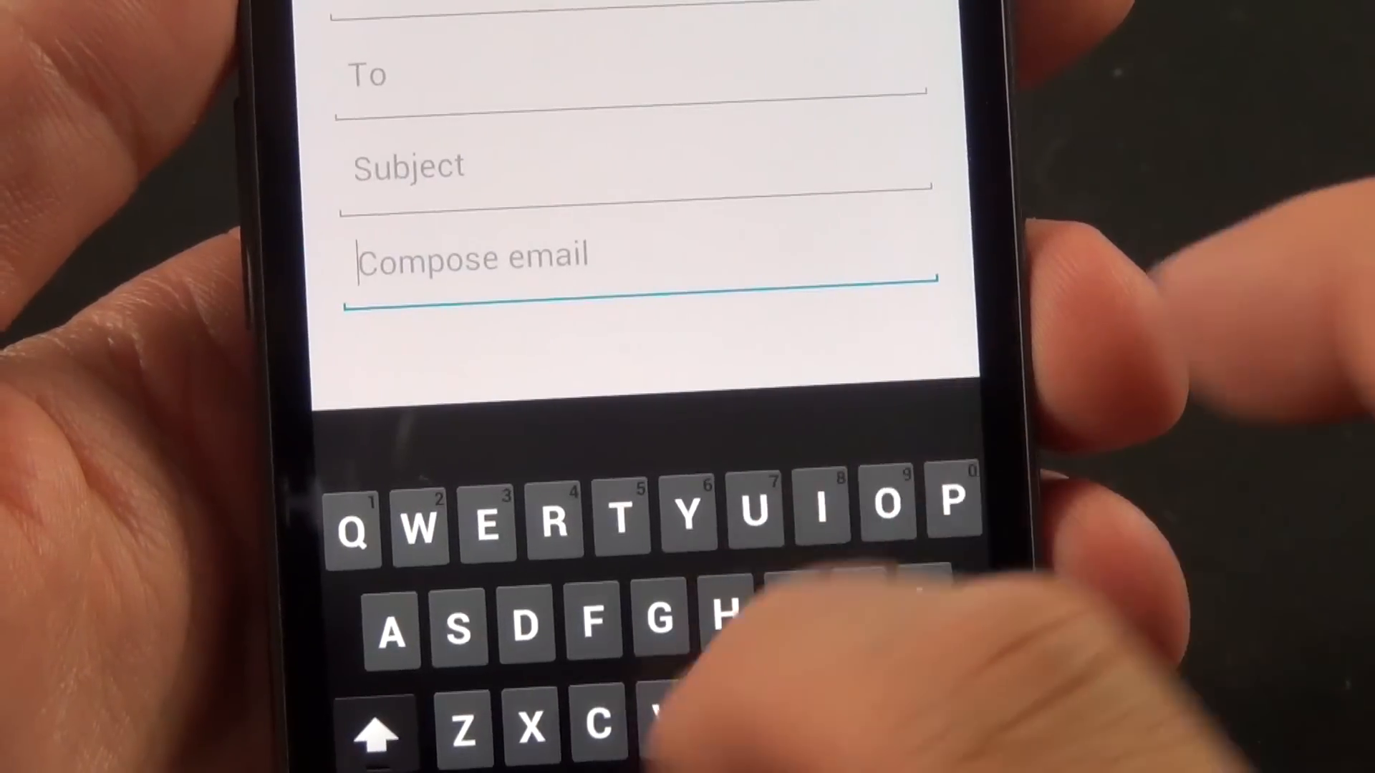
Step: Type 'It was a dark and stor…' into the message body using suggested words
{"action": "type", "text": "It"}
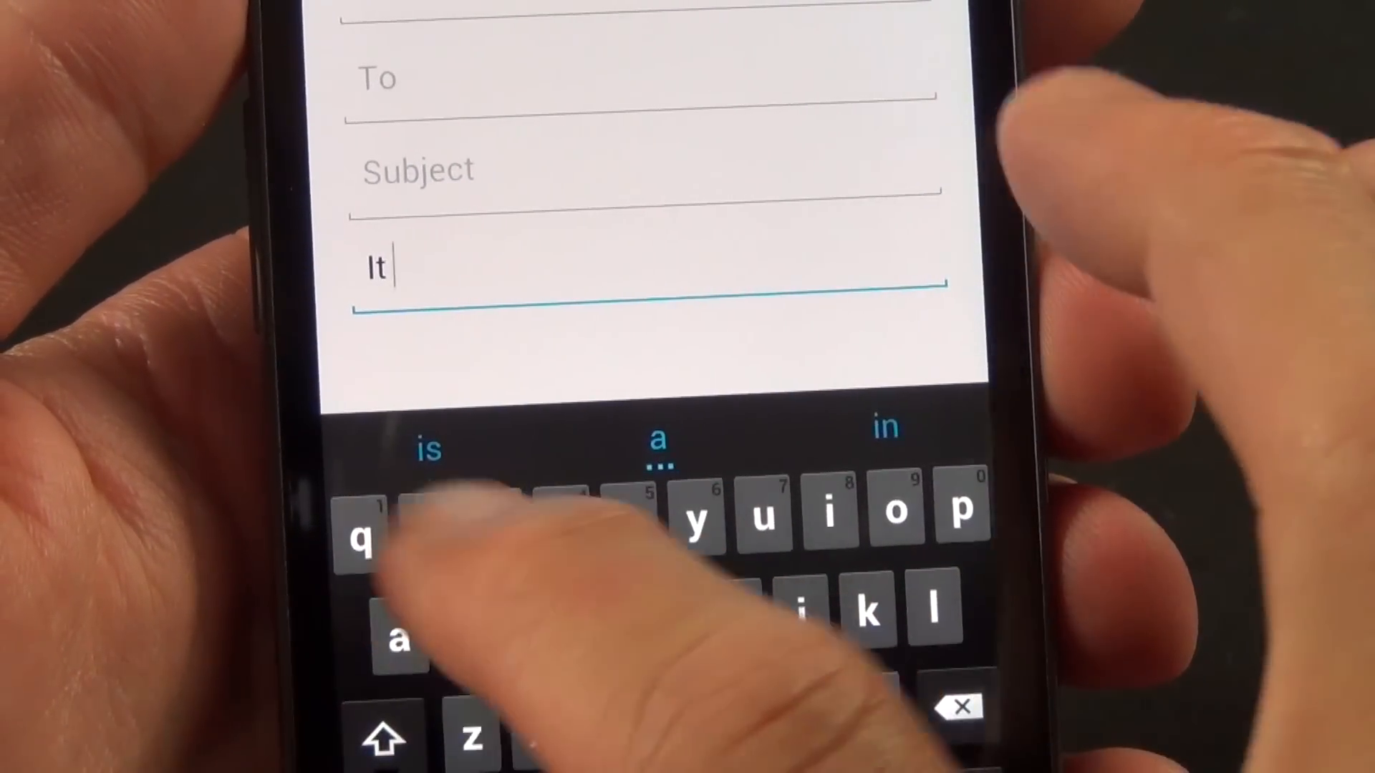
{"action": "type", "text": "was"}
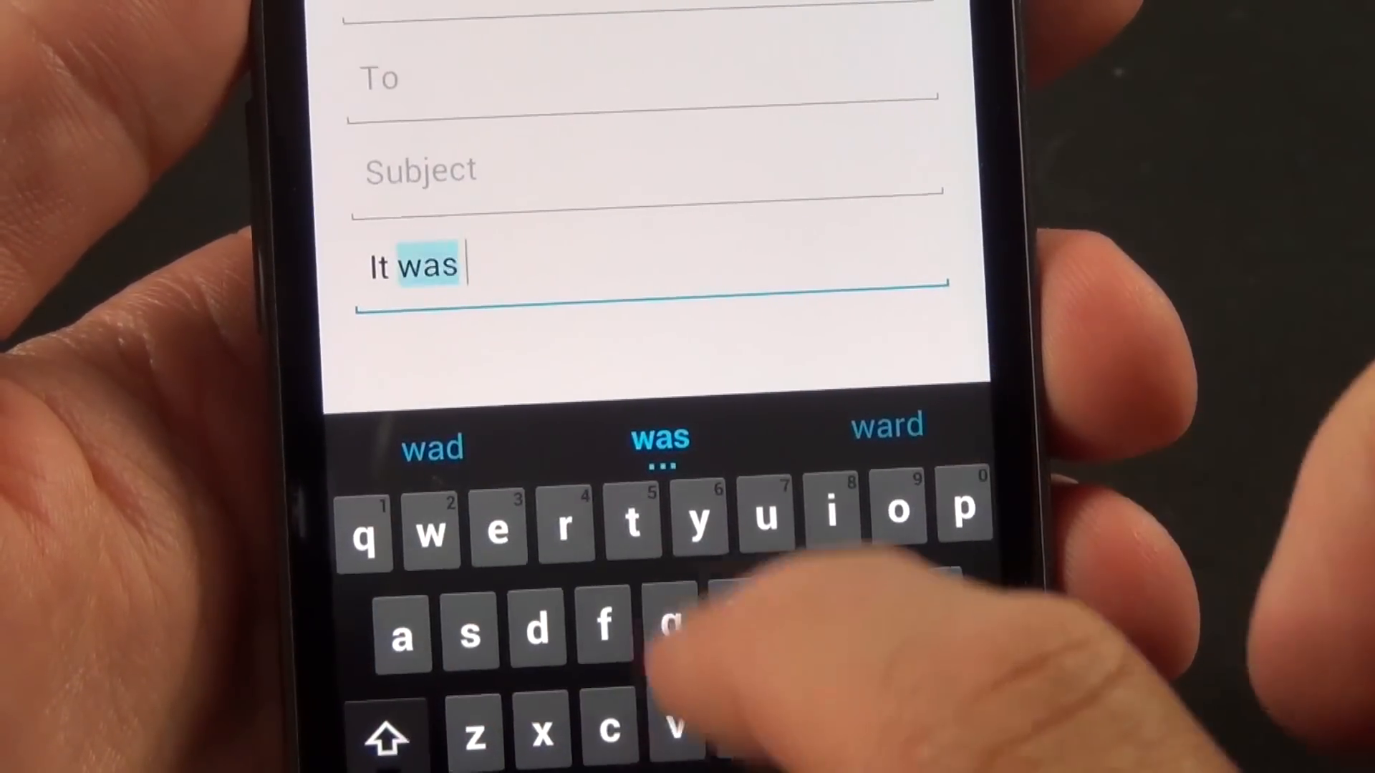
{"action": "type", "text": "a"}
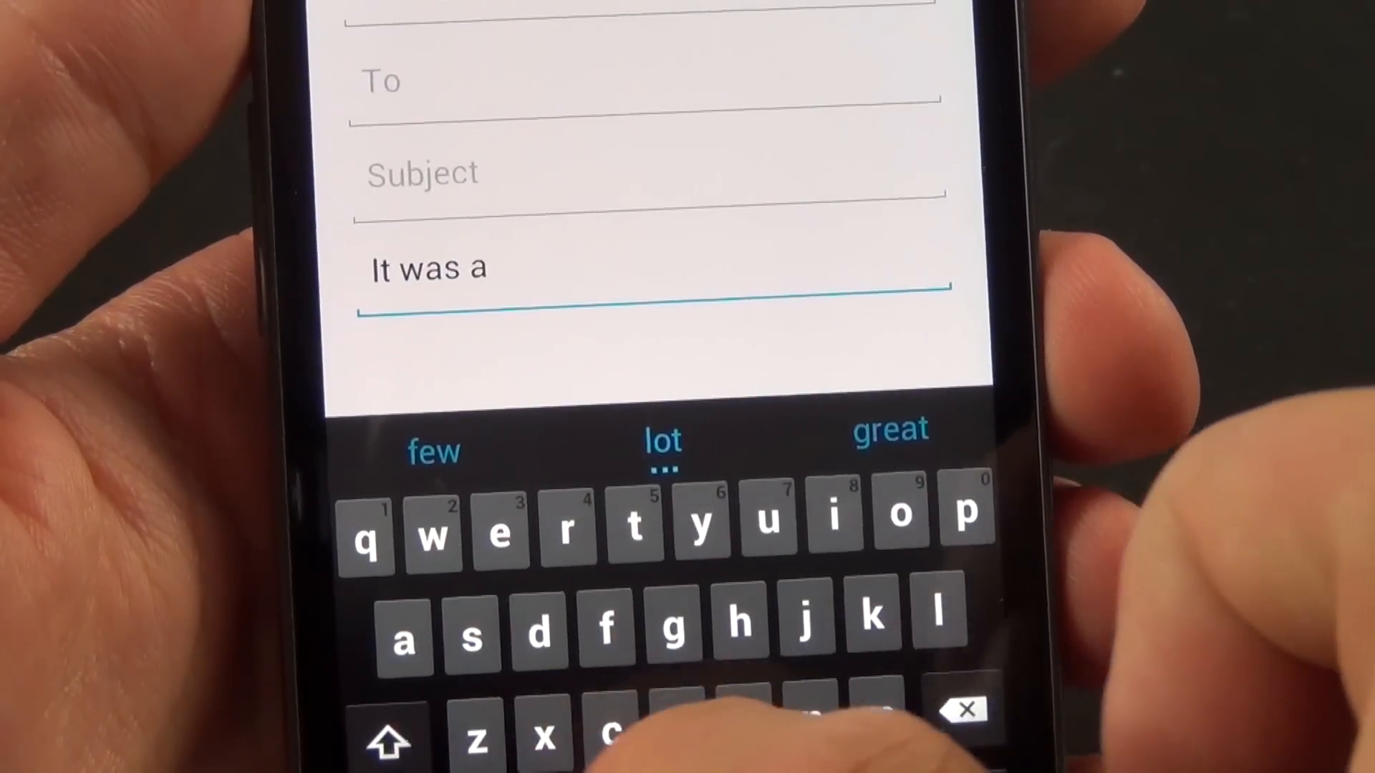
{"action": "type", "text": "dark"}
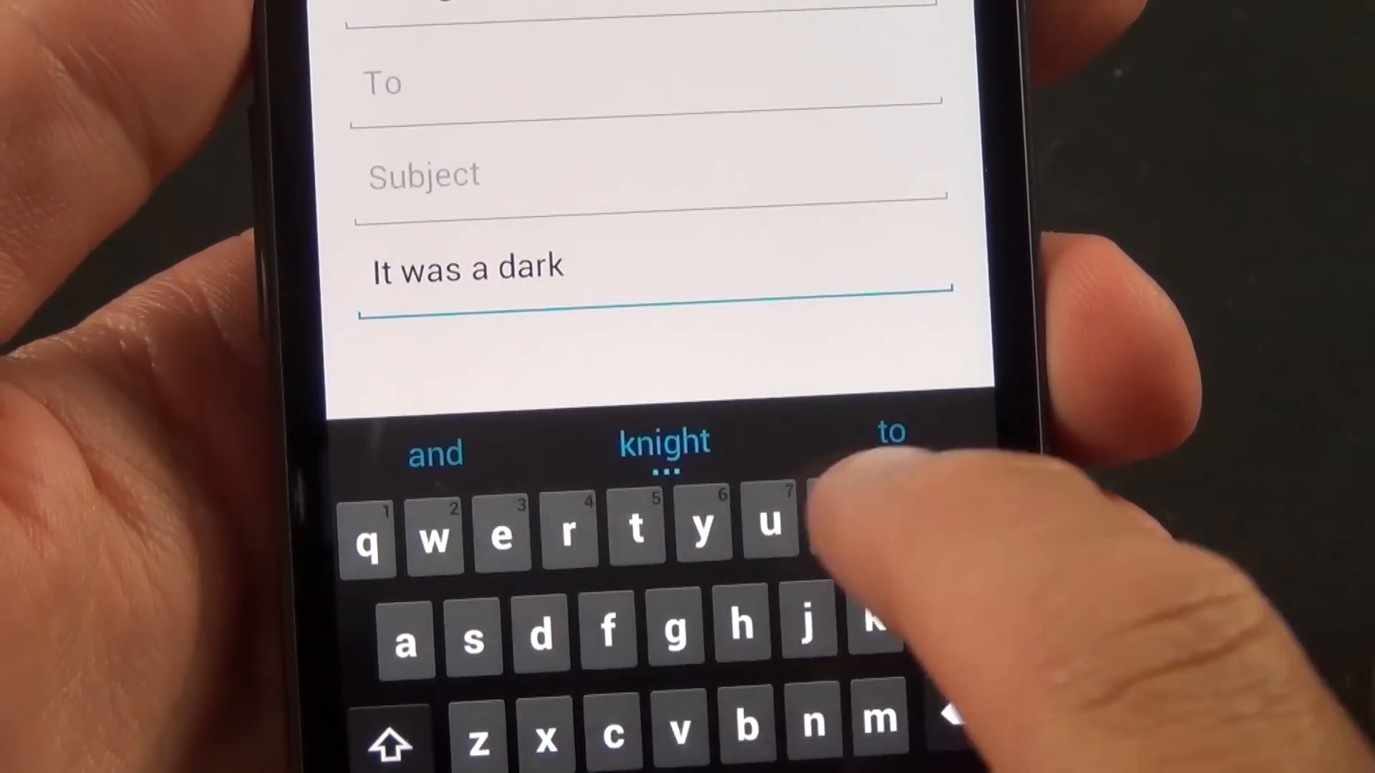
{"action": "left_click", "coordinate": [436, 452]}
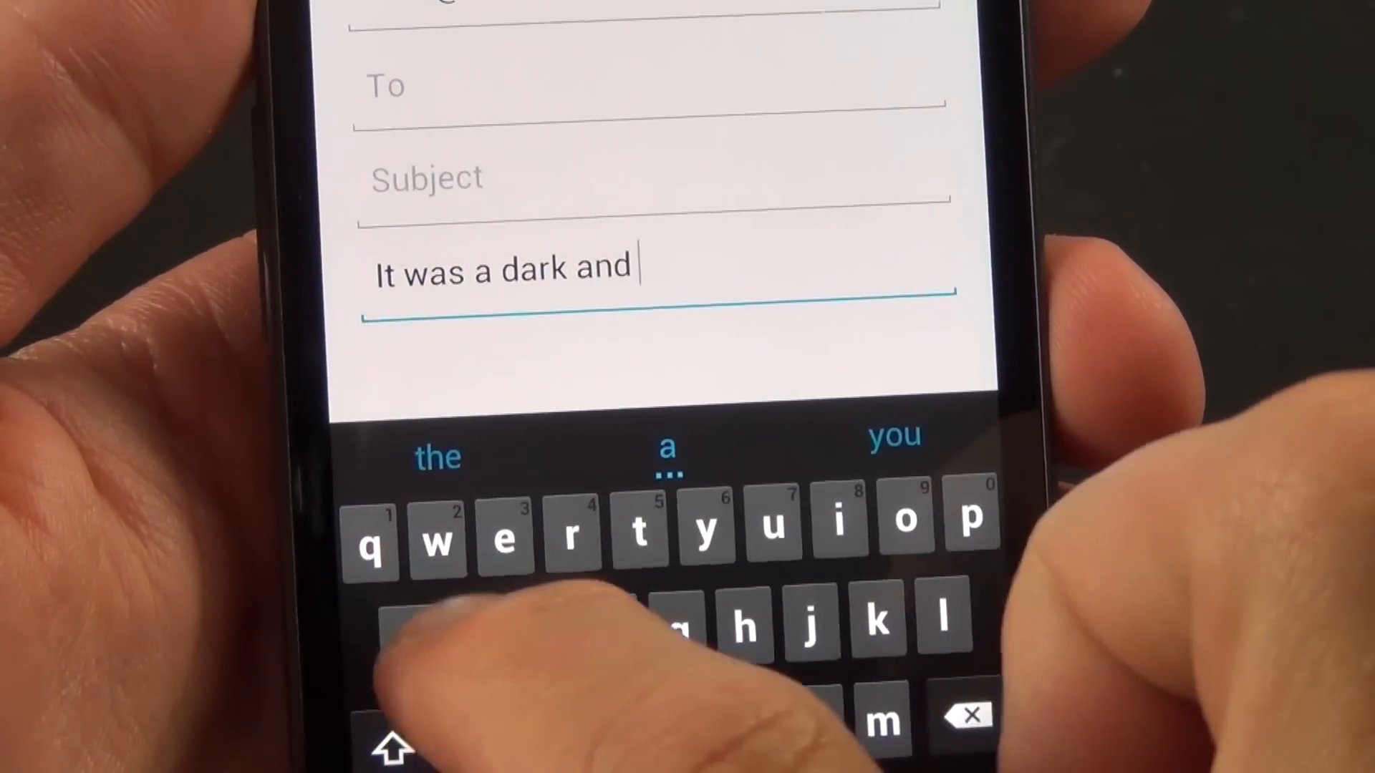
{"action": "type", "text": "stor"}
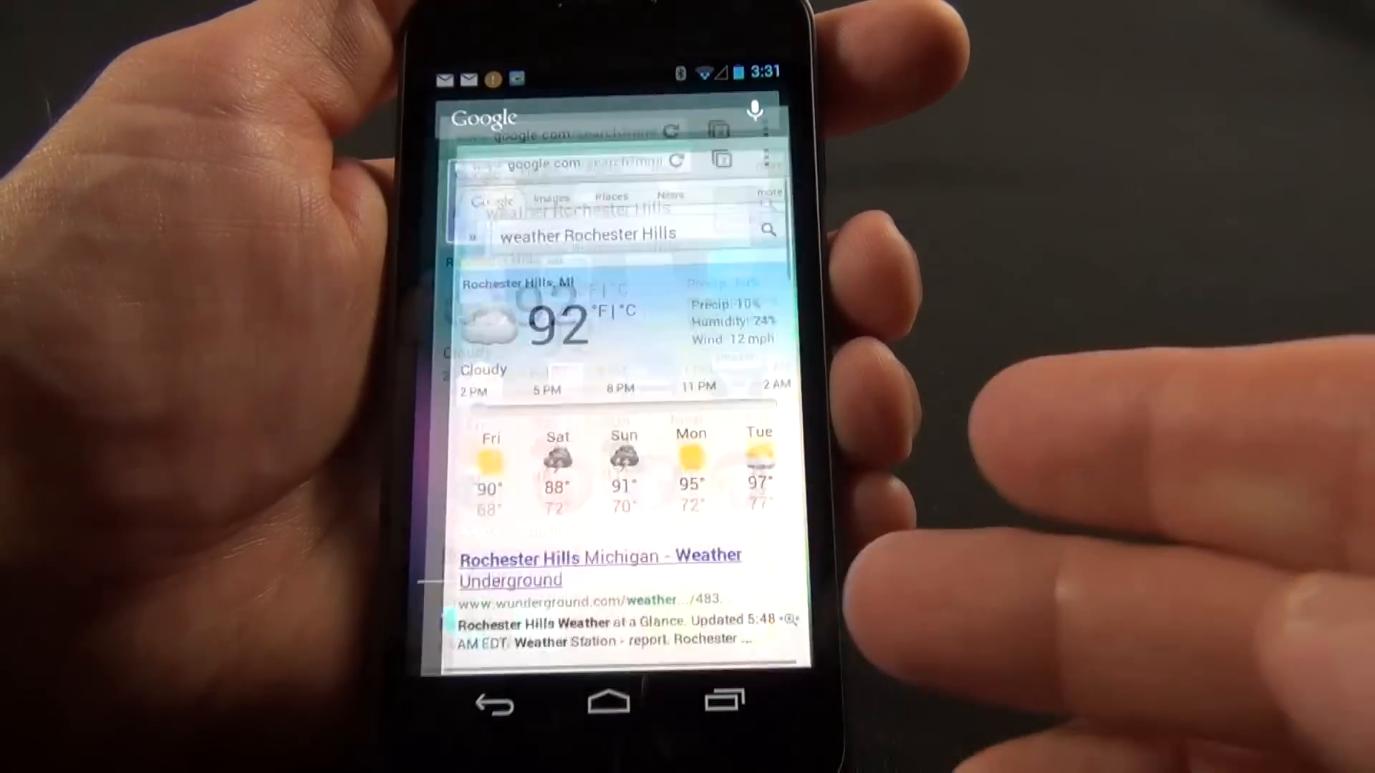
Step: Reopen the browser's Rochester Hills weather search from Recent Apps
{"action": "left_click", "coordinate": [609, 702]}
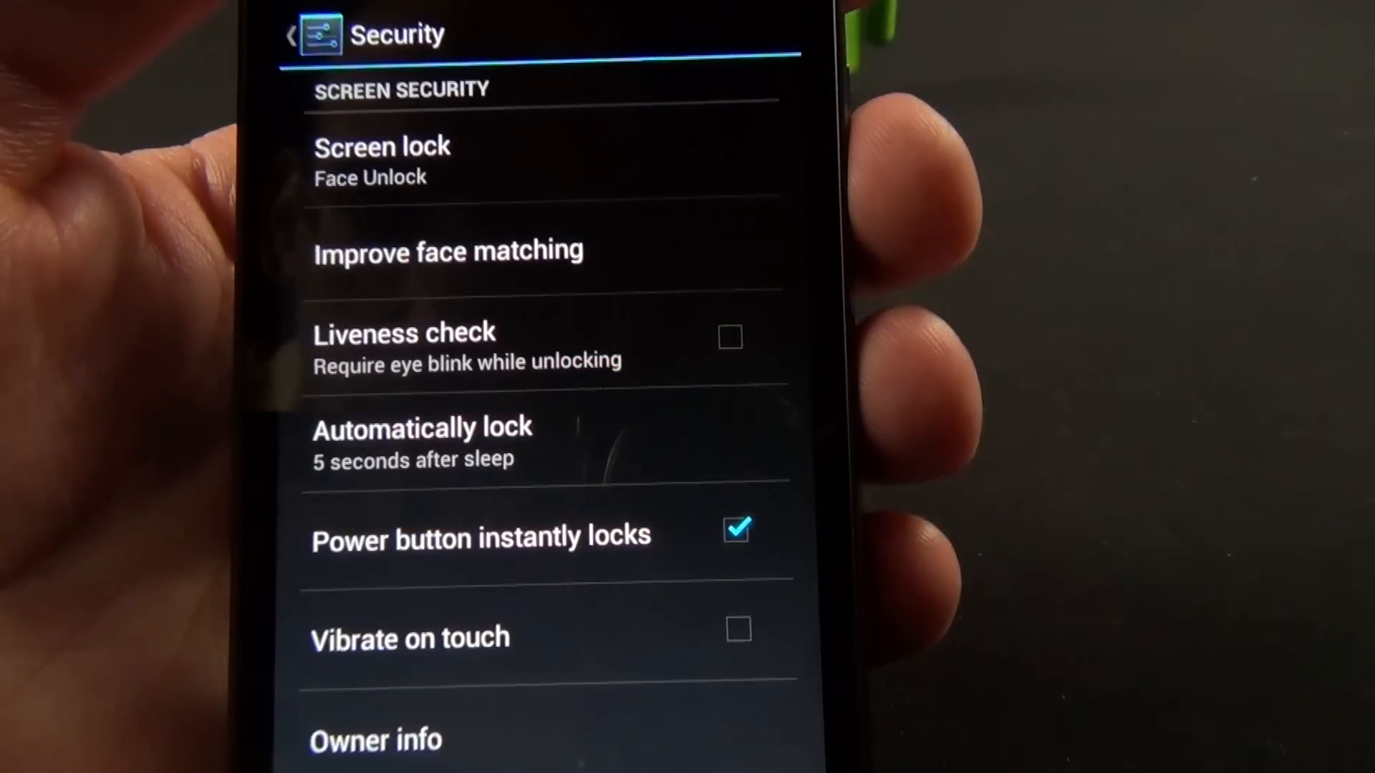
Step: Exit Security settings back to the home screen with the Rochester weather widget
{"action": "left_click", "coordinate": [730, 336]}
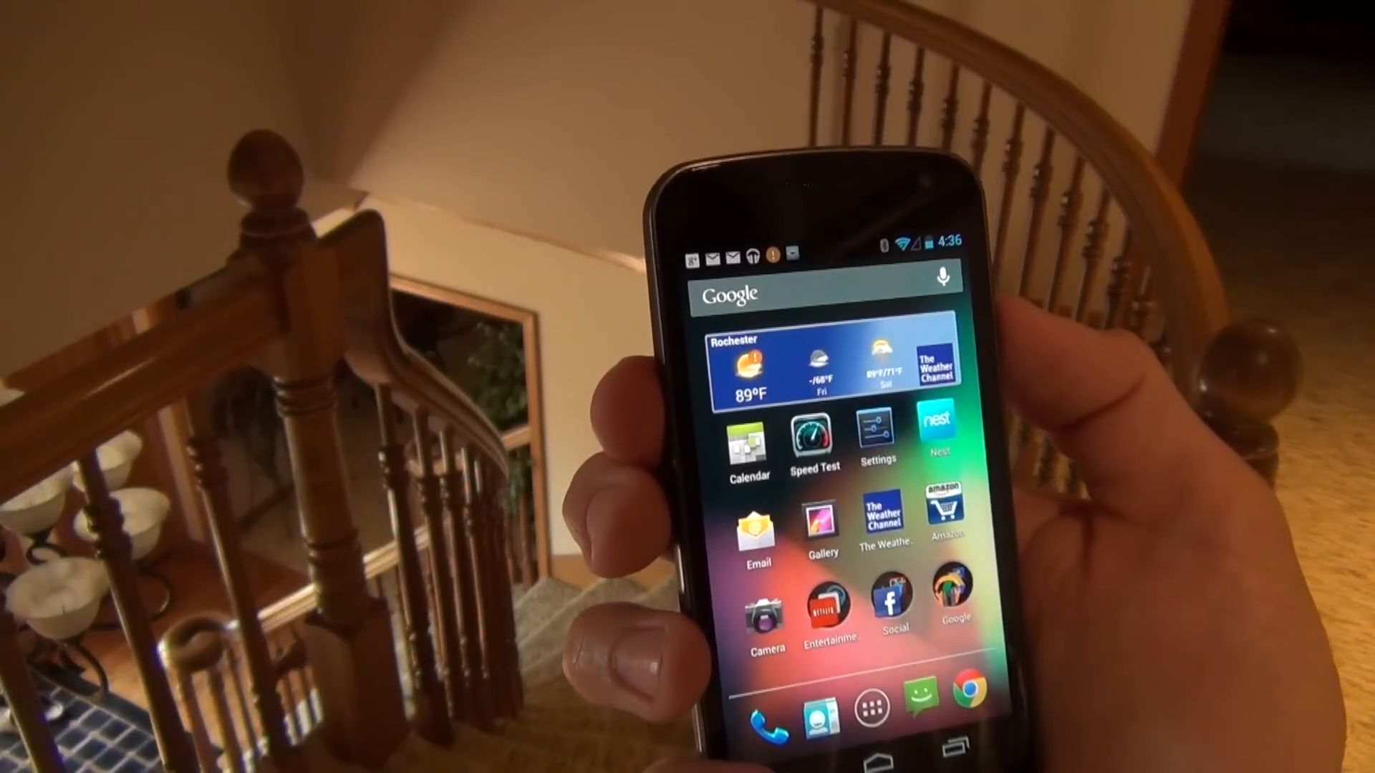
Step: Browse the Play Magazines shop and view the Newsweek JUL 16 2012 issue details
{"action": "left_click", "coordinate": [949, 596]}
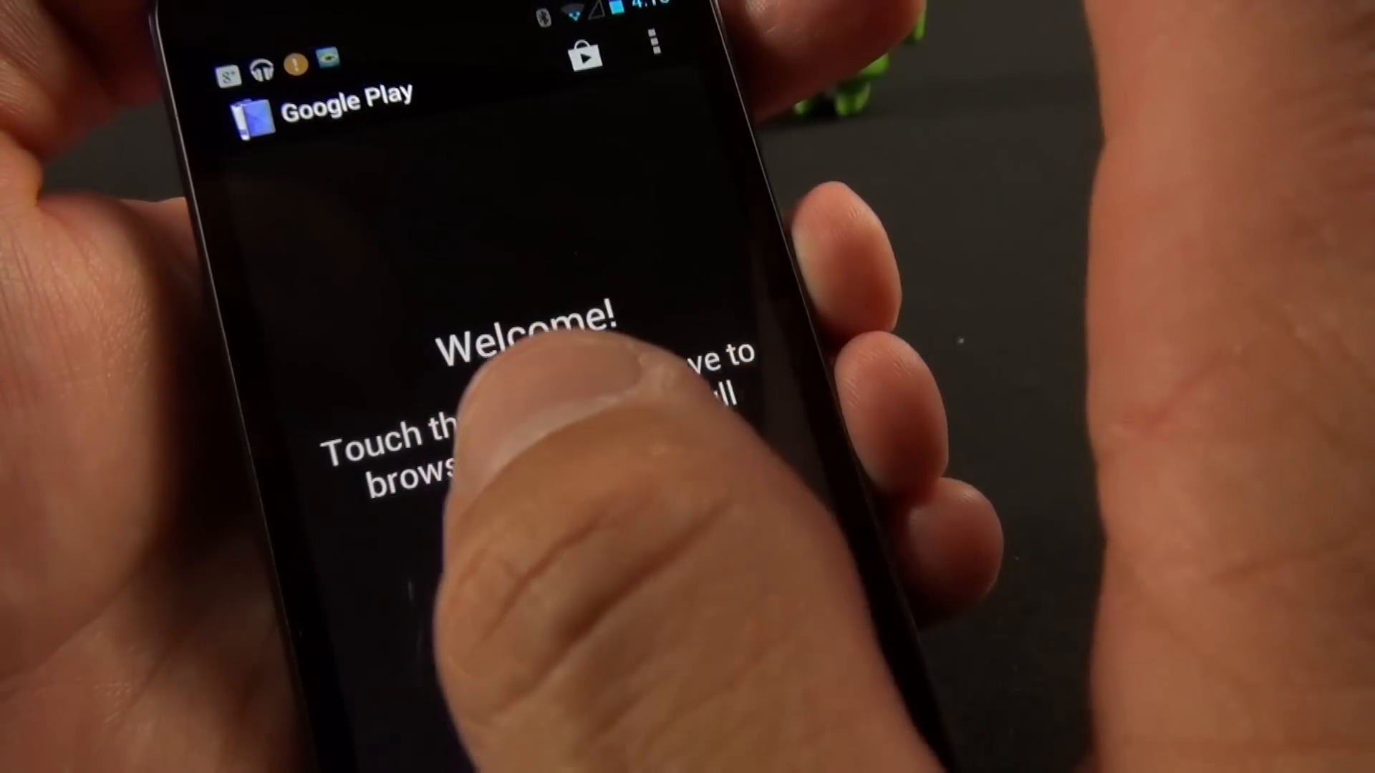
{"action": "left_click", "coordinate": [527, 421]}
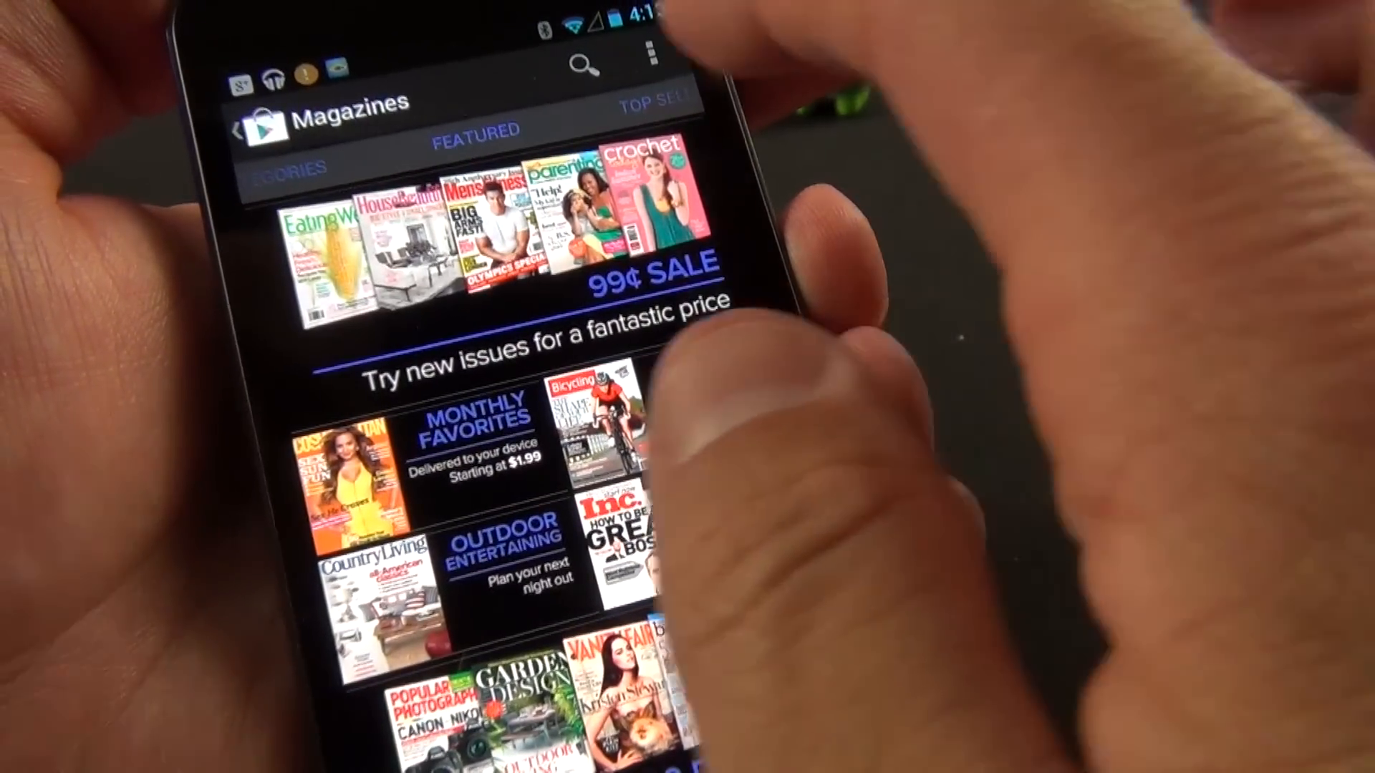
{"action": "left_click", "coordinate": [480, 130]}
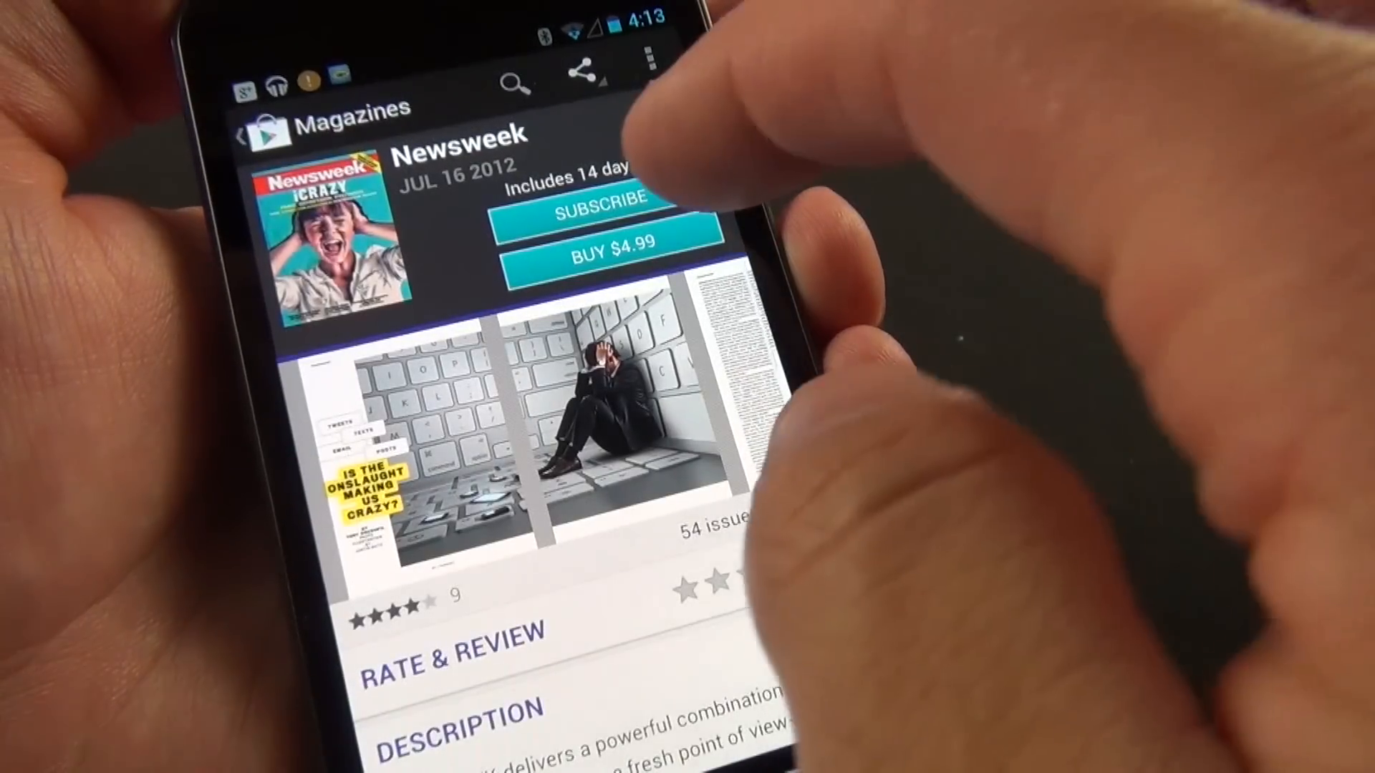
{"action": "left_click", "coordinate": [594, 215]}
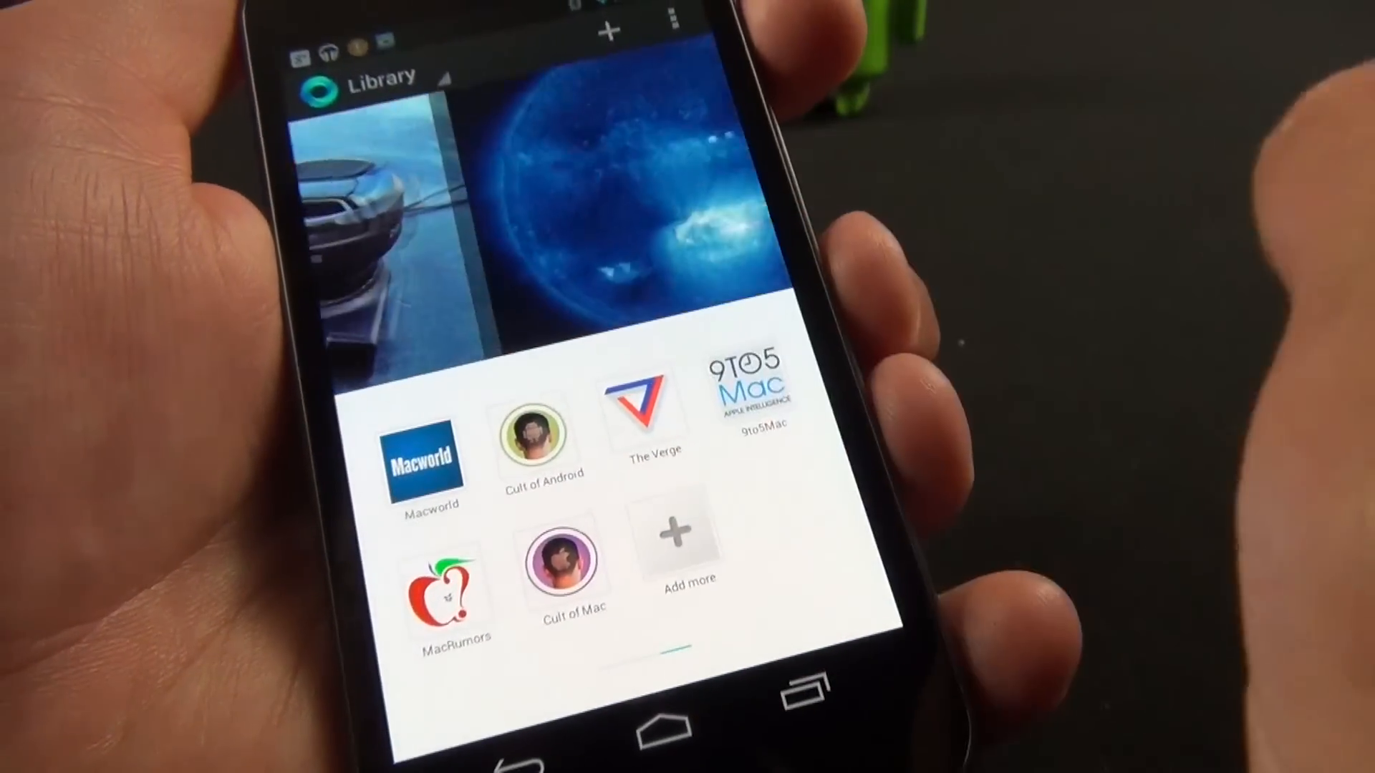
Step: View The Verge's feed in the Currents Library
{"action": "left_click", "coordinate": [648, 403]}
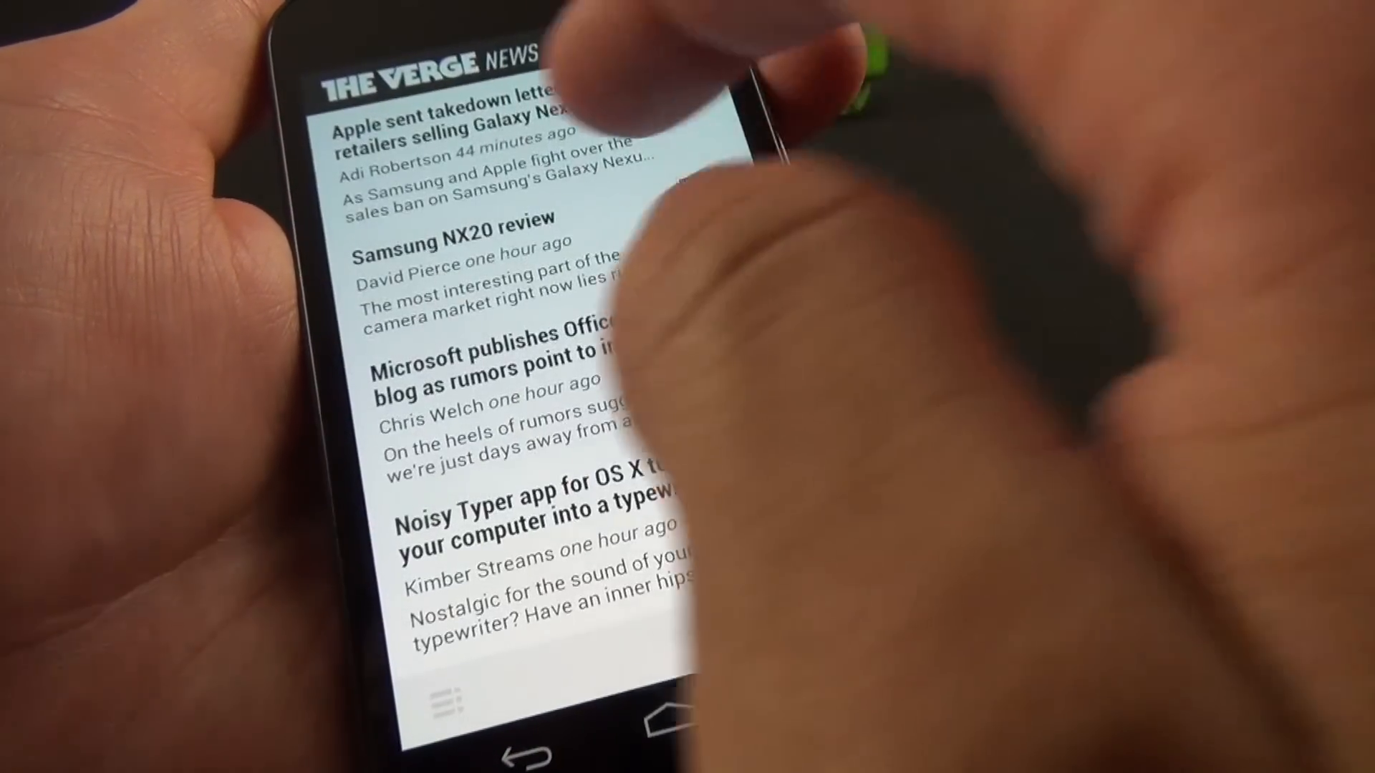
{"action": "left_click", "coordinate": [456, 119]}
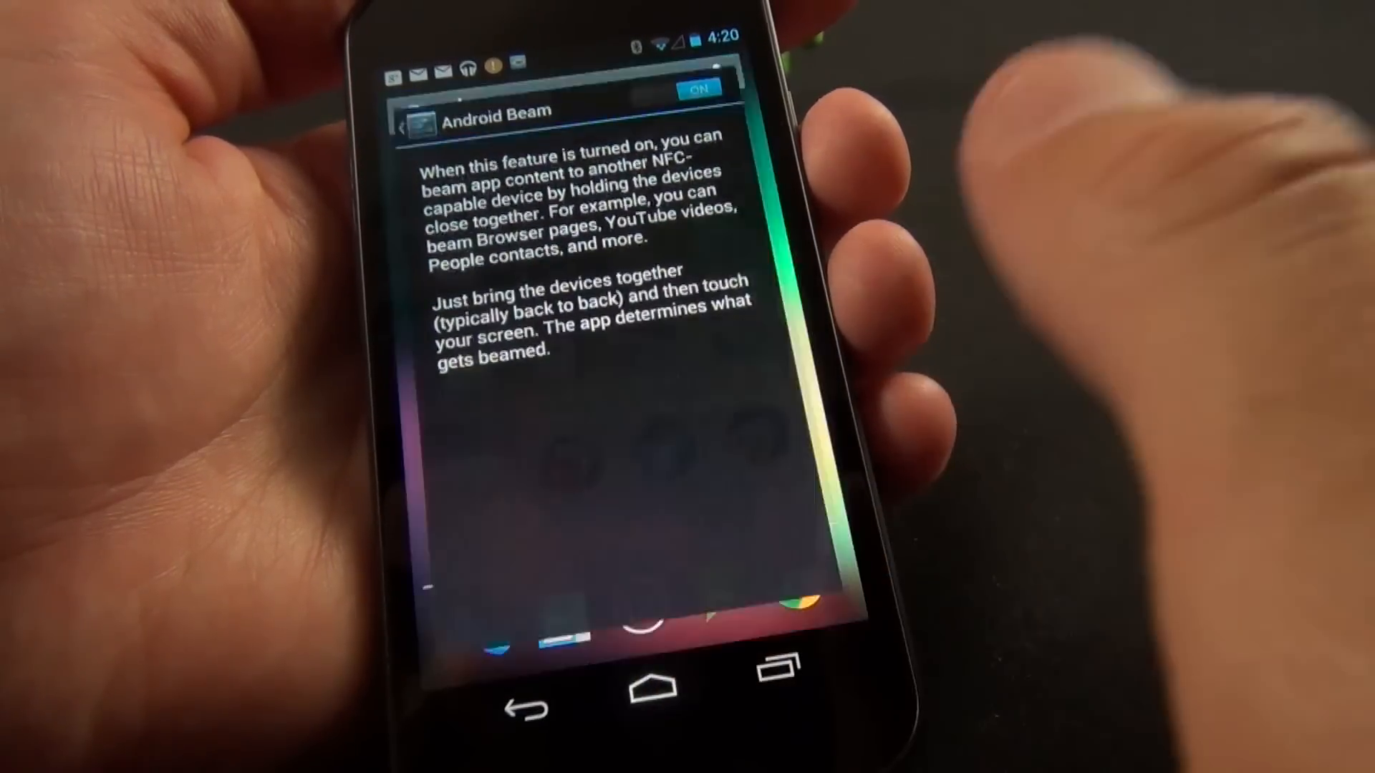
Step: Tap Android version 4.1.1 in About phone until the Jelly Bean screen appears
{"action": "left_click", "coordinate": [643, 677]}
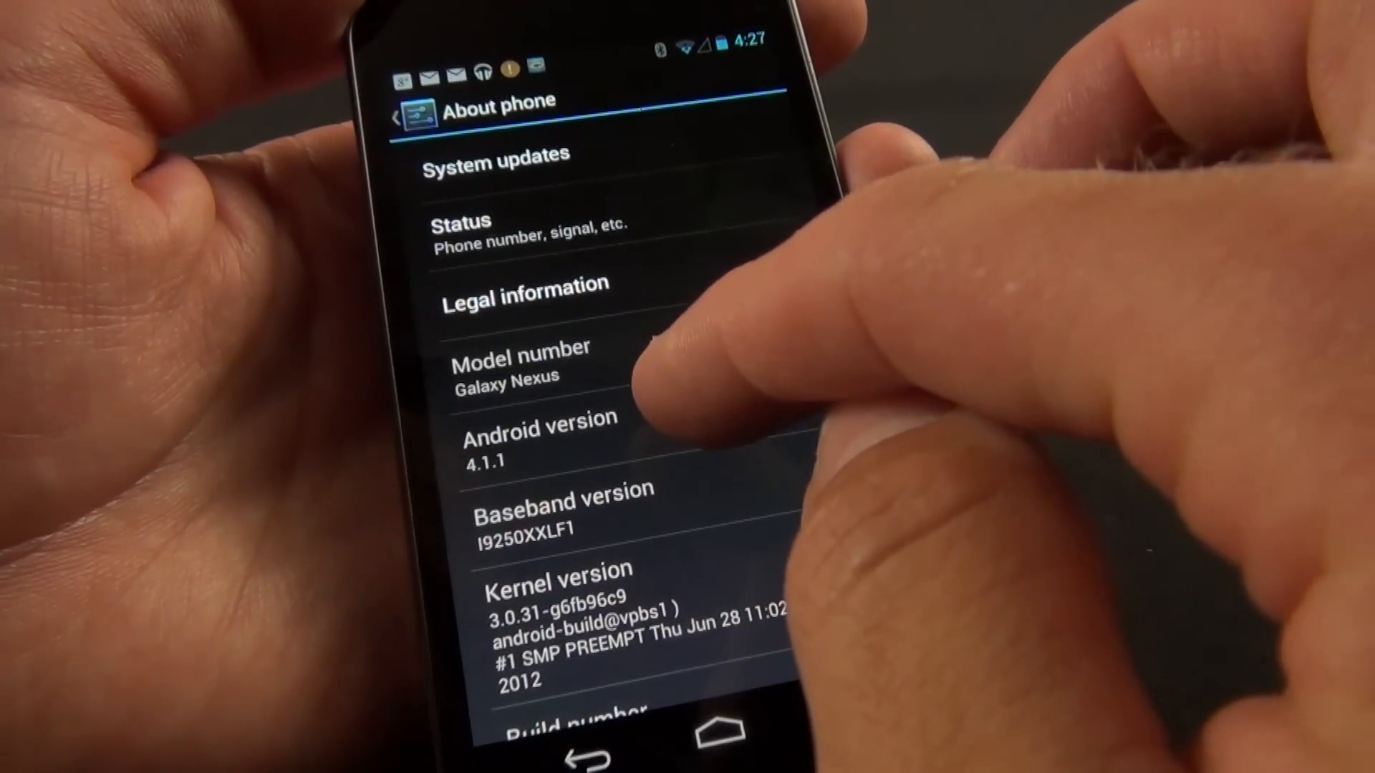
{"action": "left_click", "coordinate": [540, 429]}
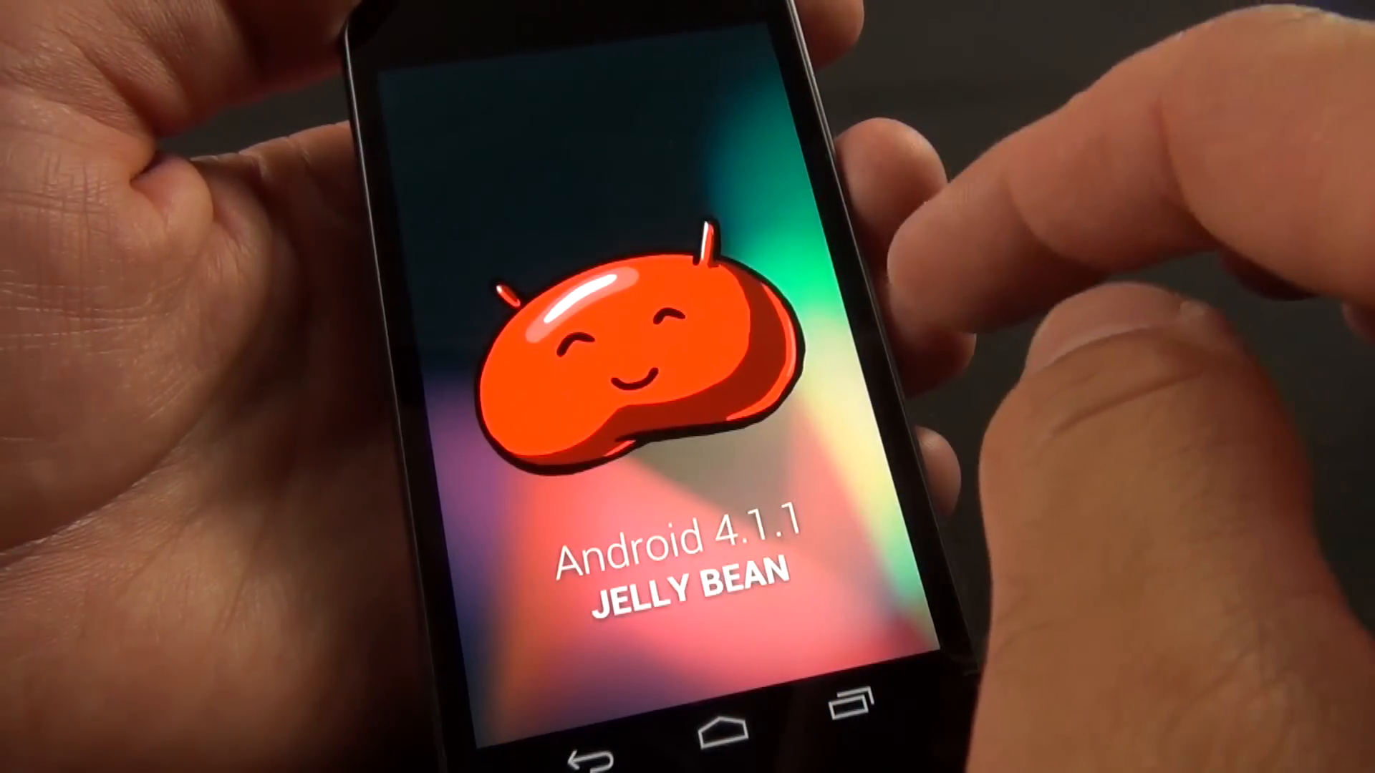